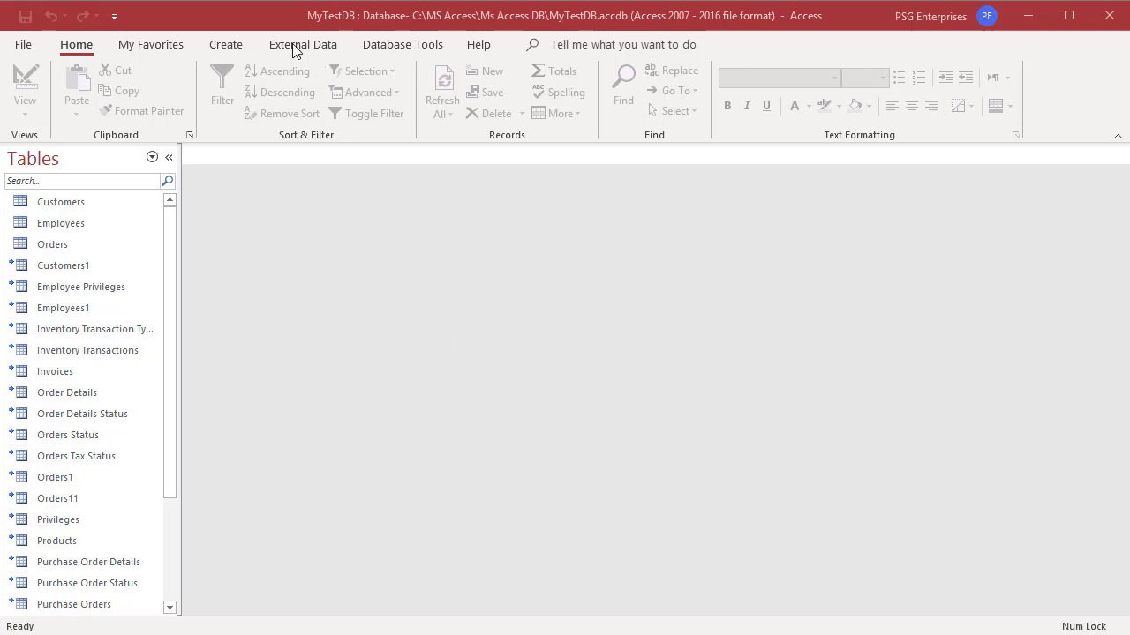
Switch the ribbon to the External Data tab.
click(302, 44)
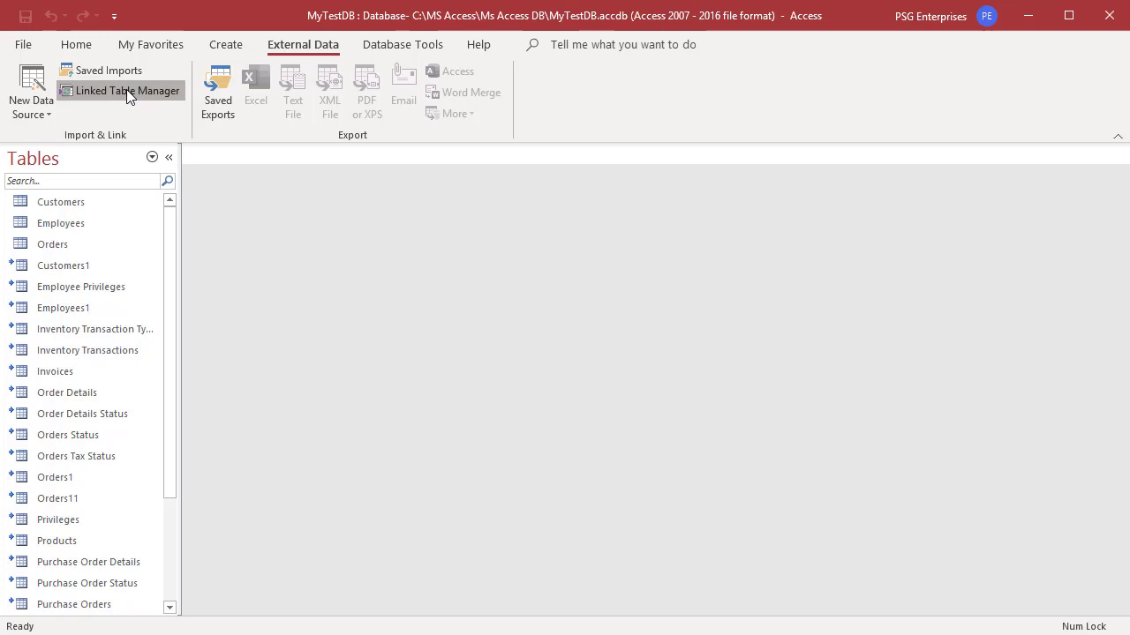
Open the Linked Table Manager and tick the Traders data source.
click(127, 90)
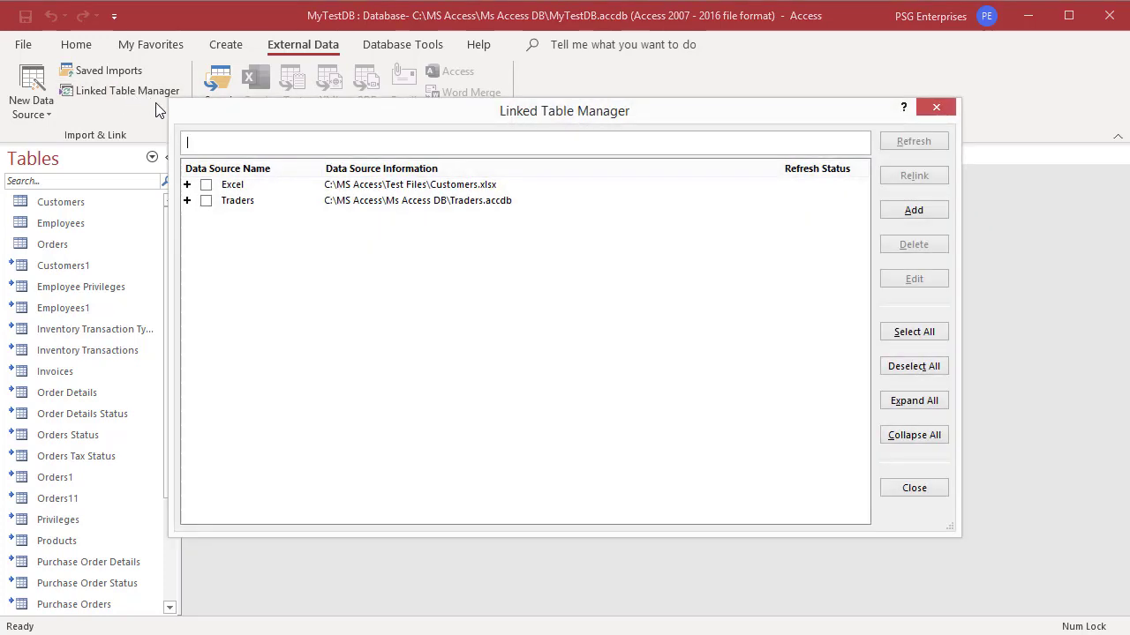
mouse_move(300, 310)
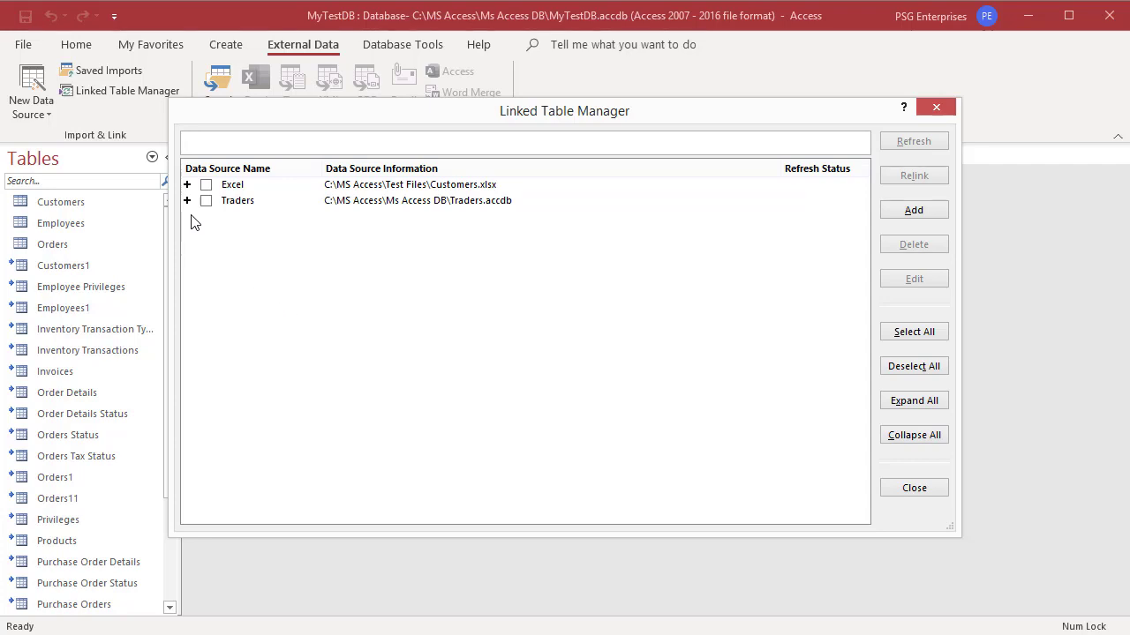
click(206, 200)
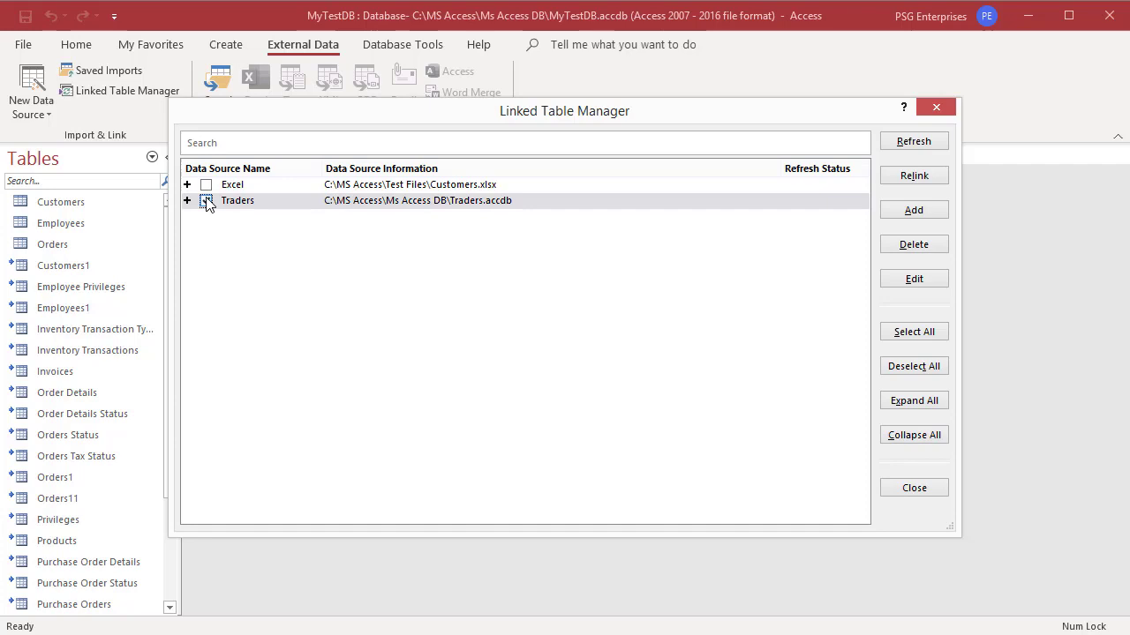
click(206, 200)
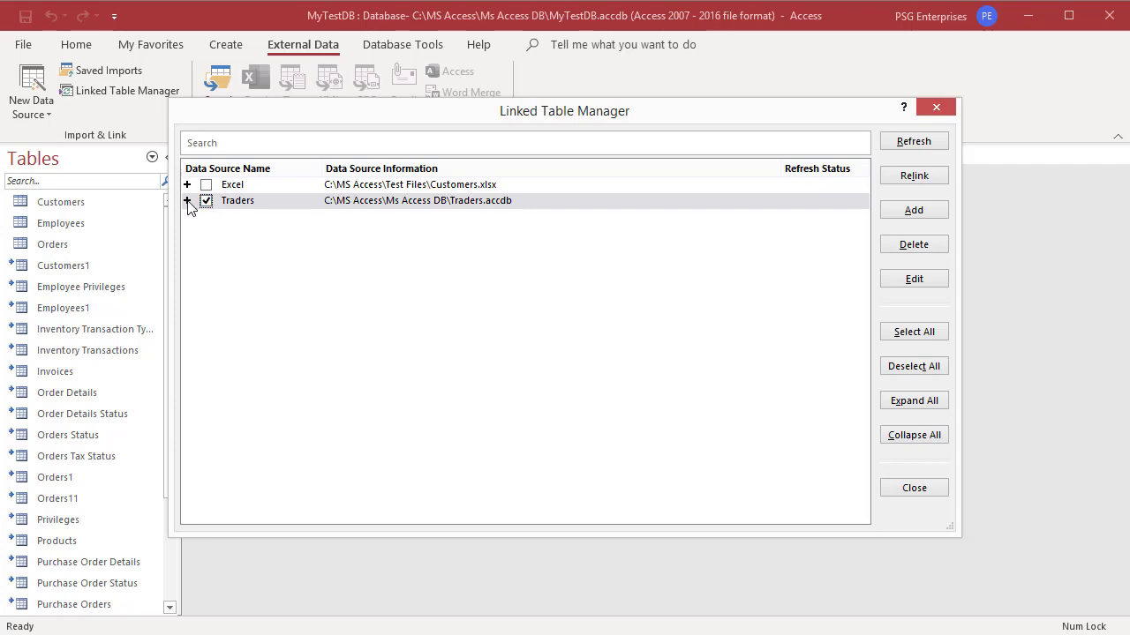
Expand the Traders and Excel sources and tick the CustomersUK sheet.
click(187, 200)
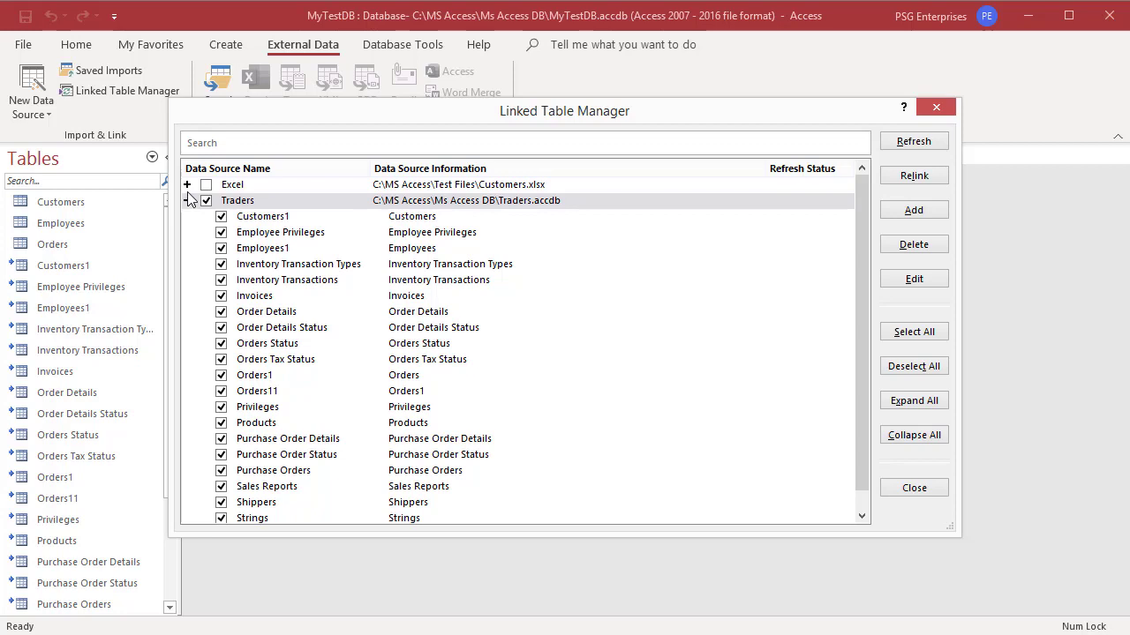
click(187, 185)
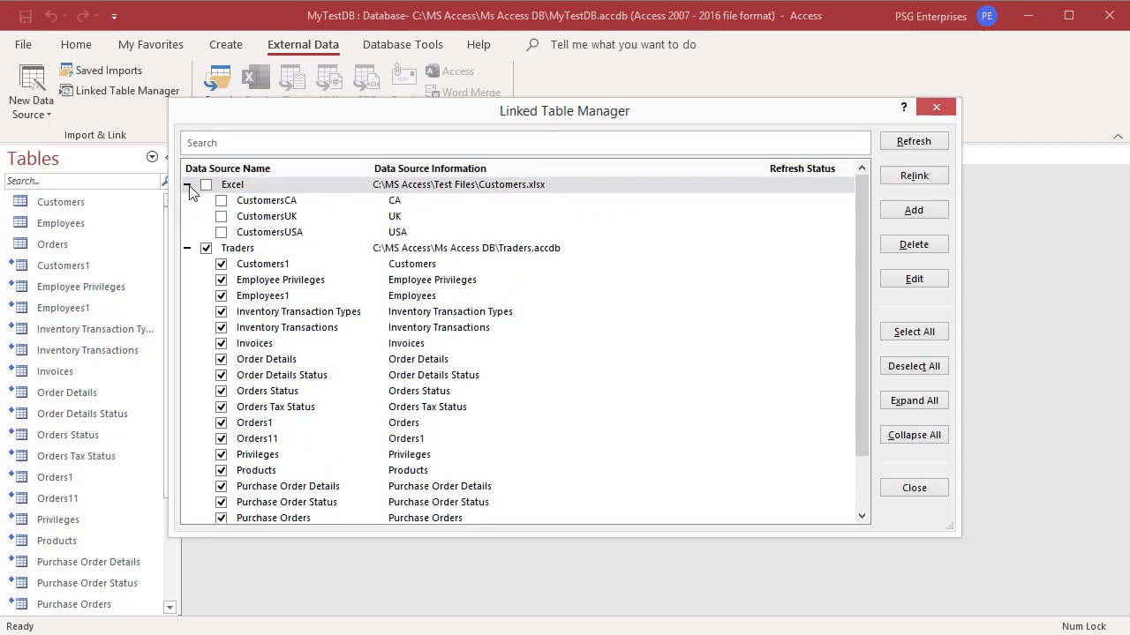
click(221, 216)
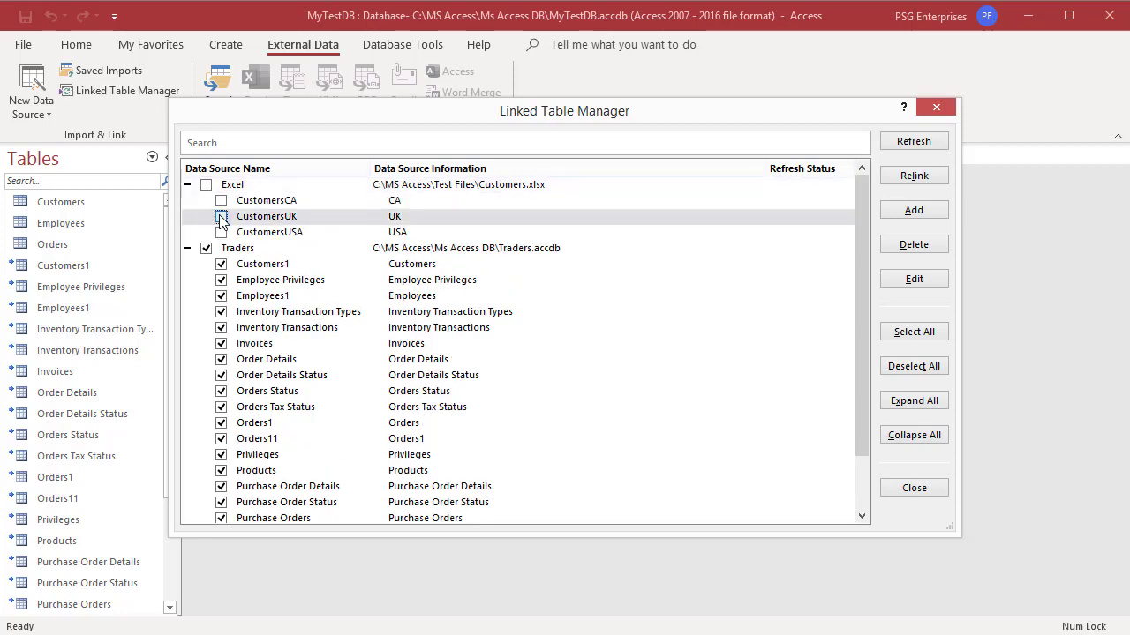
click(221, 217)
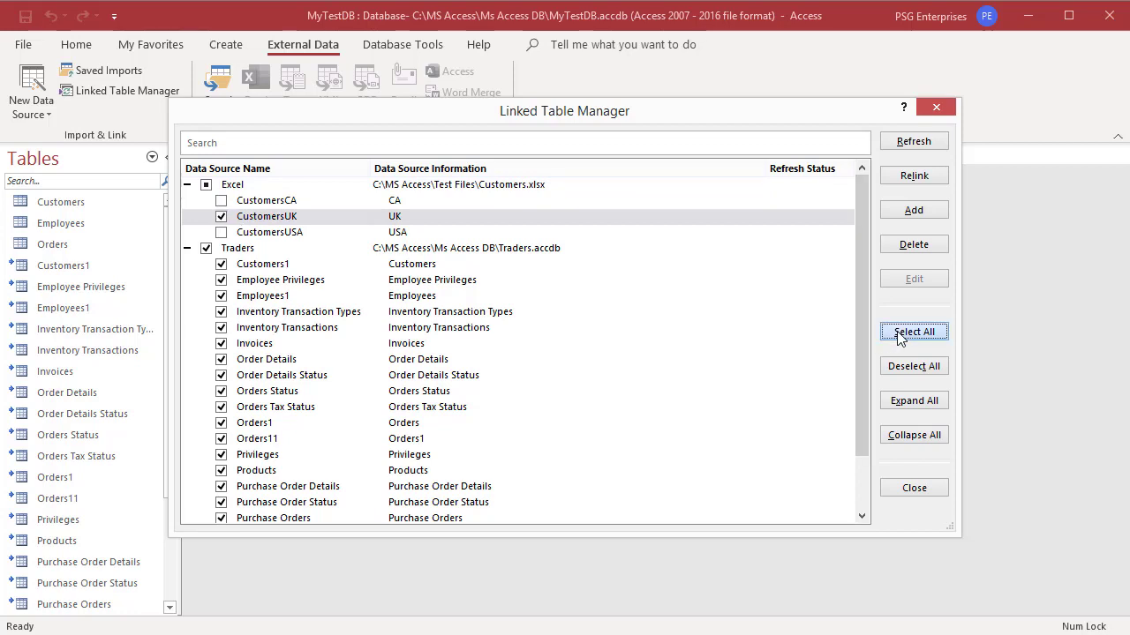
Select all linked tables, refresh them, and dismiss the invalid-name and missing-file errors.
click(914, 331)
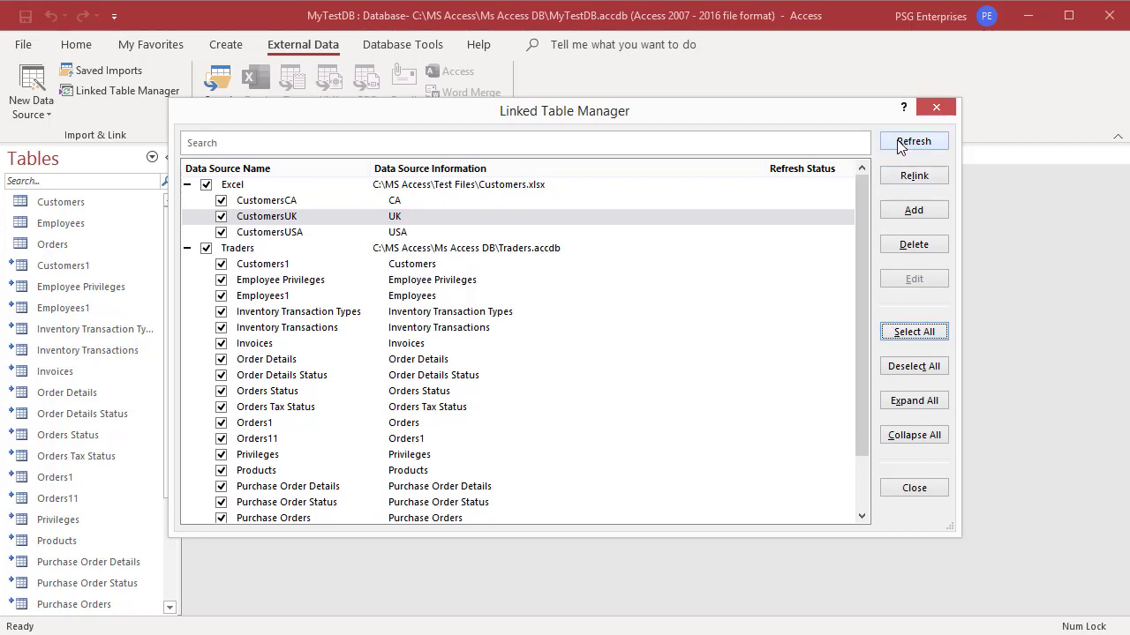
click(913, 142)
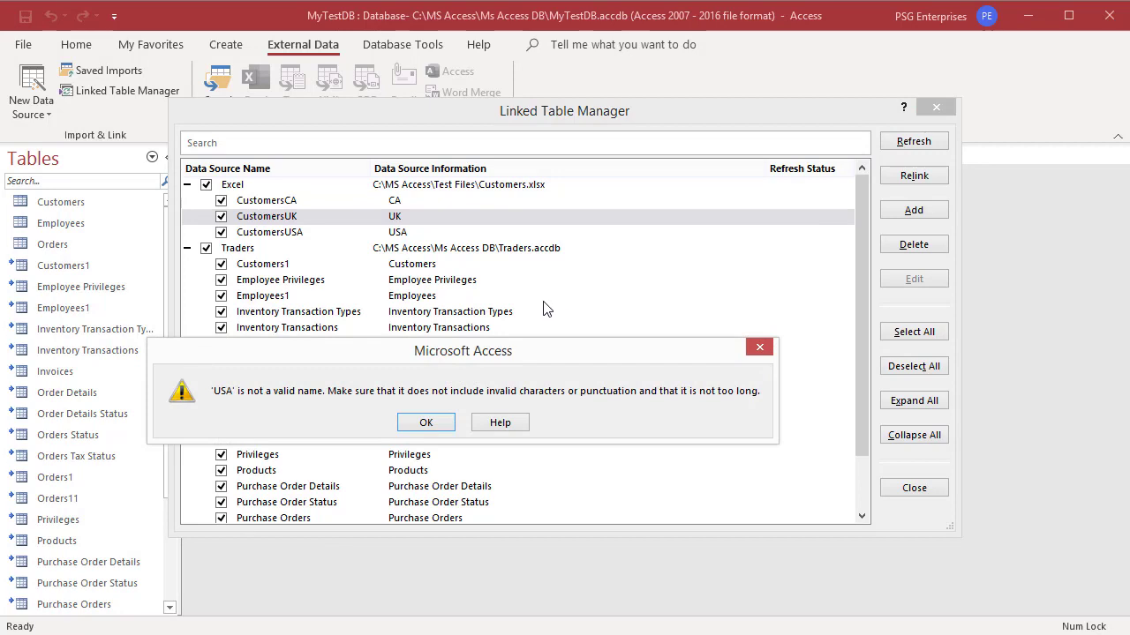
mouse_move(426, 422)
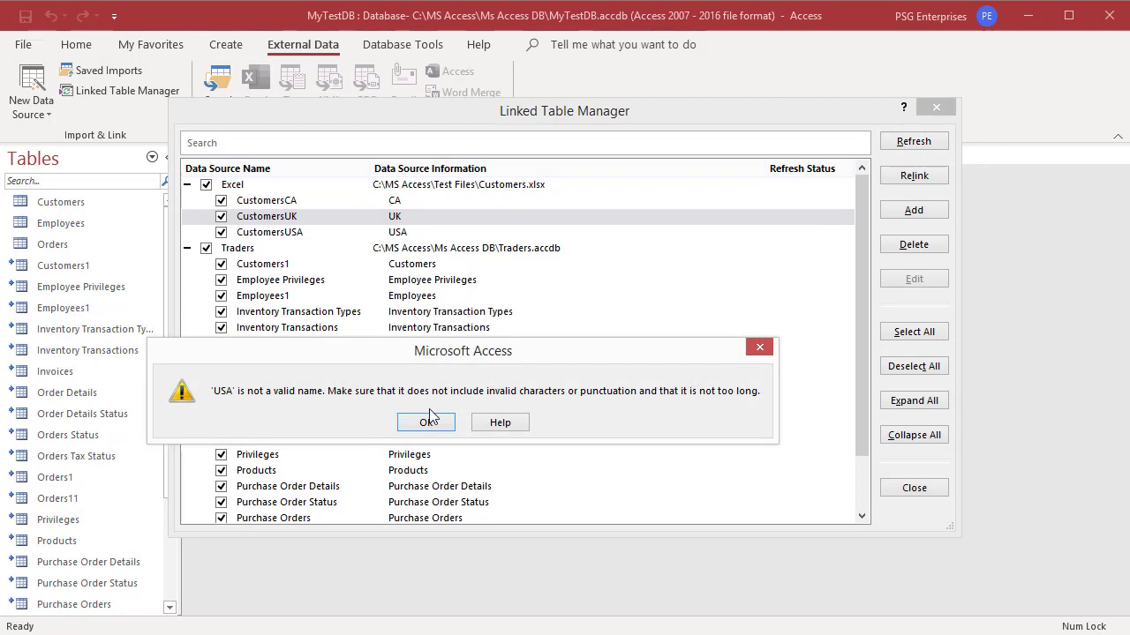
mouse_move(653, 411)
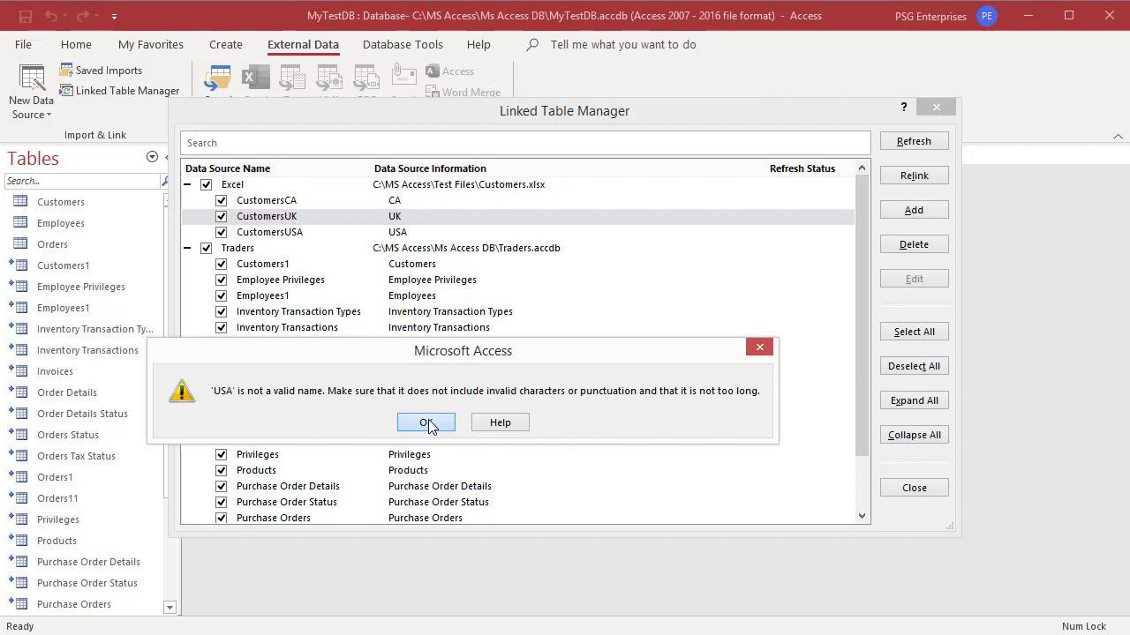
click(426, 422)
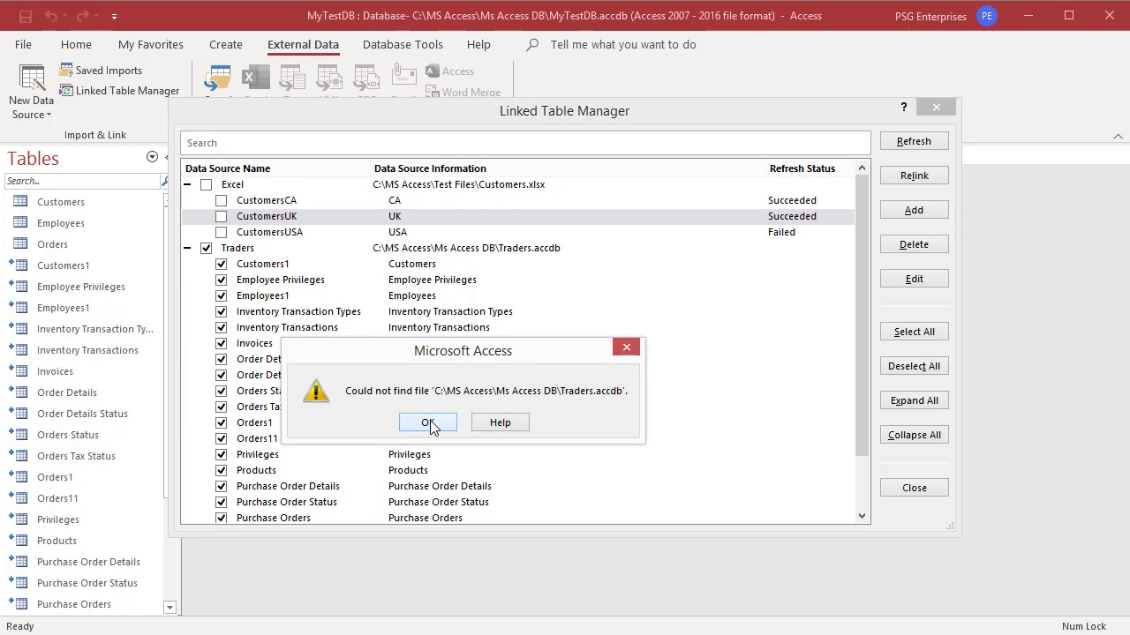
click(428, 422)
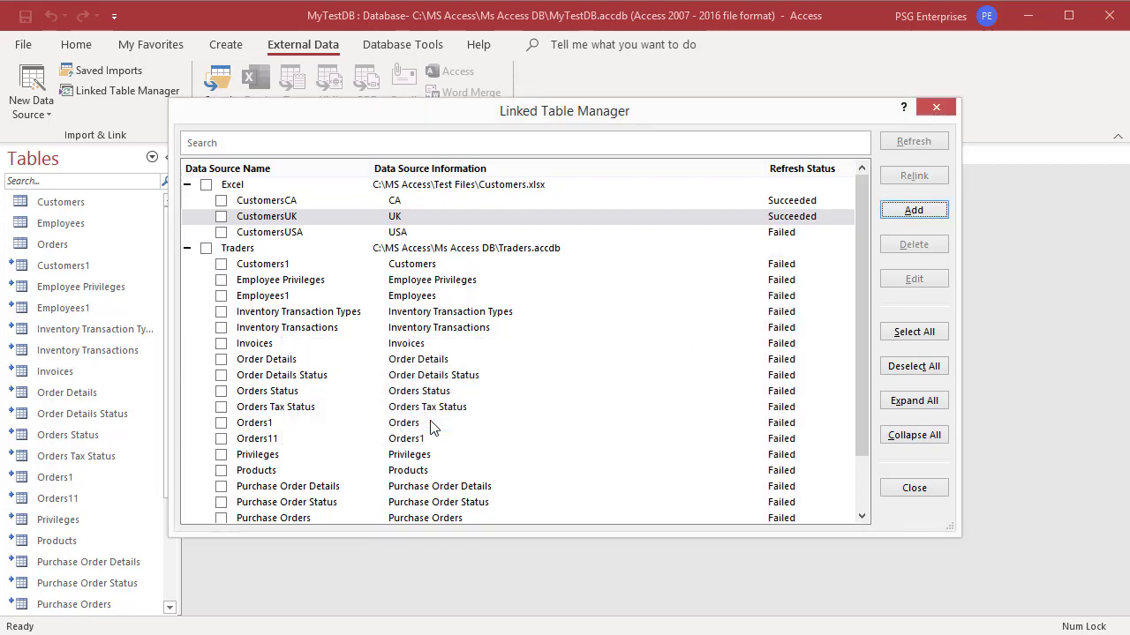
mouse_move(792, 324)
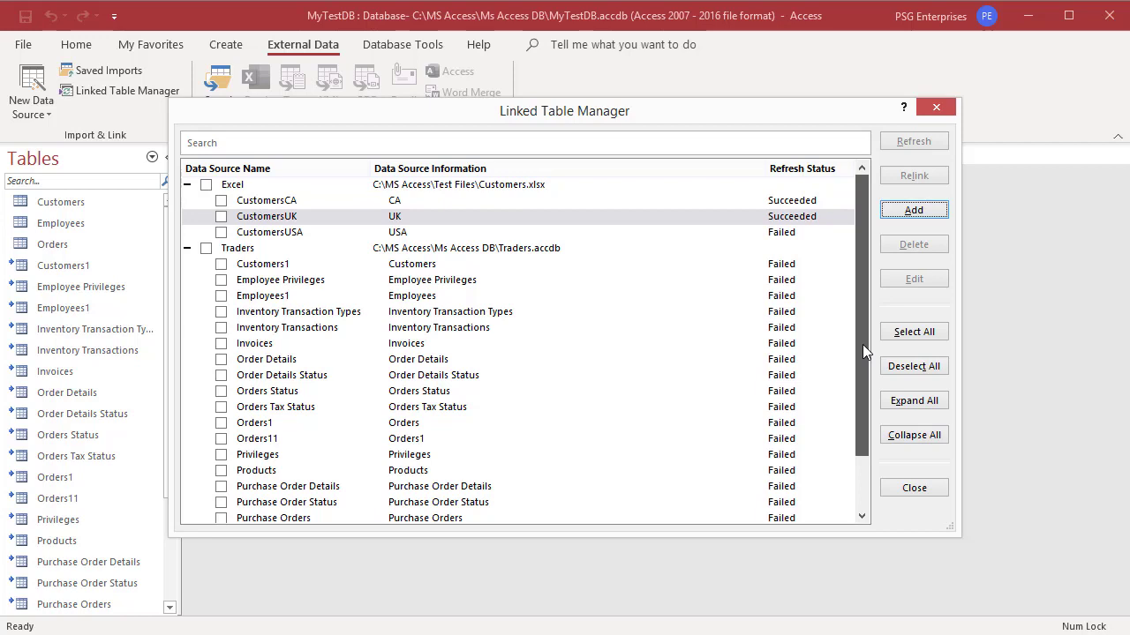
mouse_move(731, 355)
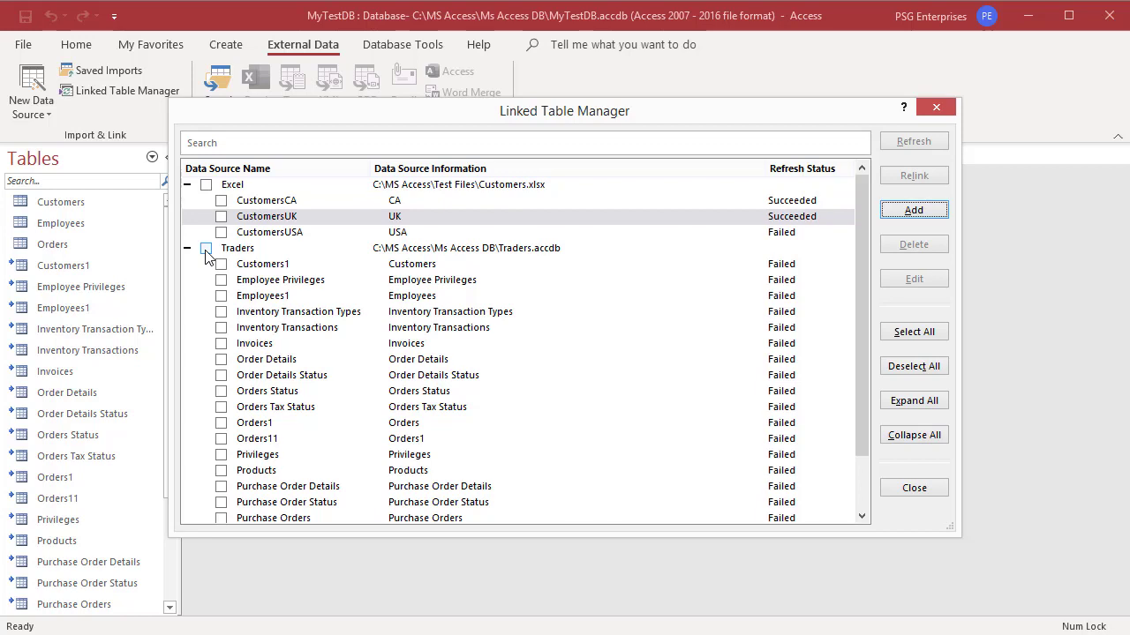
Tick the Traders checkbox to select every Traders table.
click(206, 248)
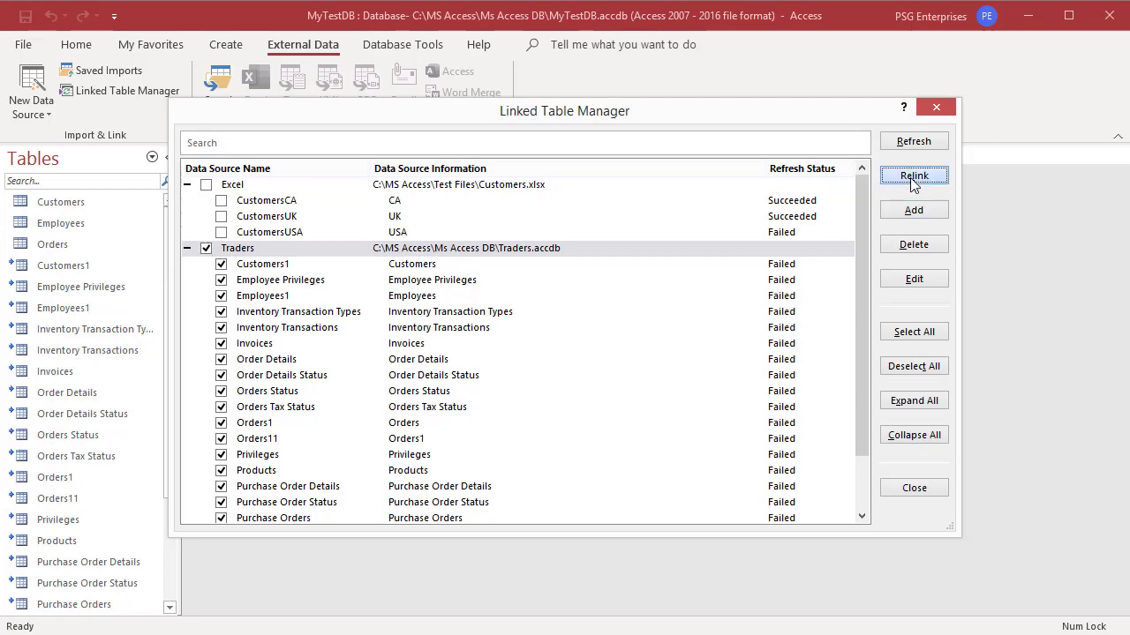
Start relinking and pick Traders.accdb in C:\MS Access as the new location.
click(914, 175)
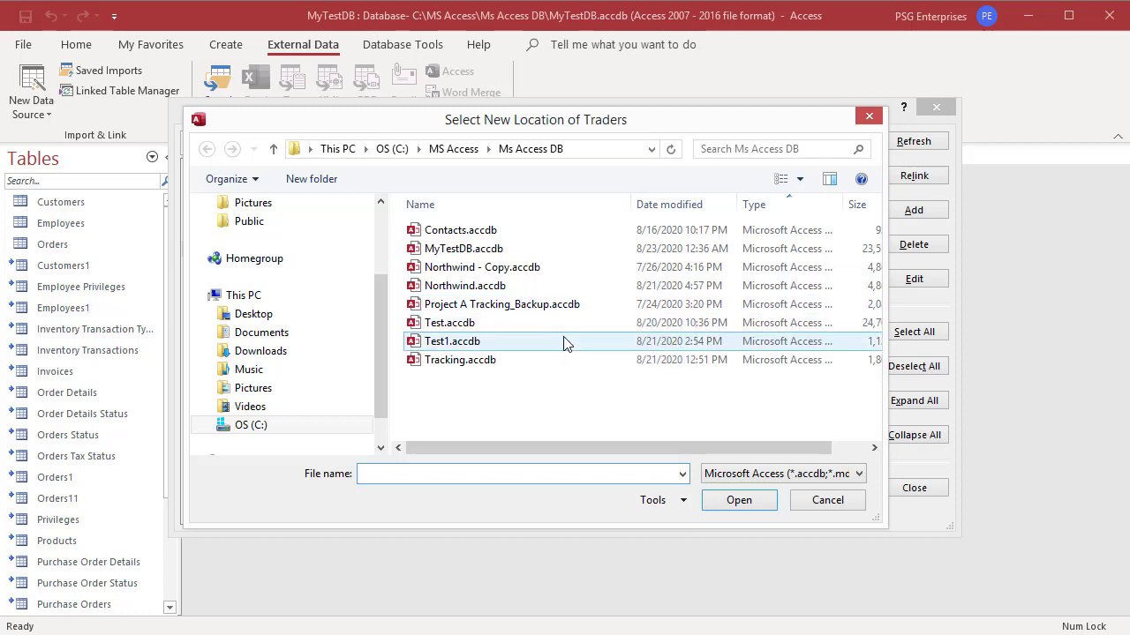
click(453, 148)
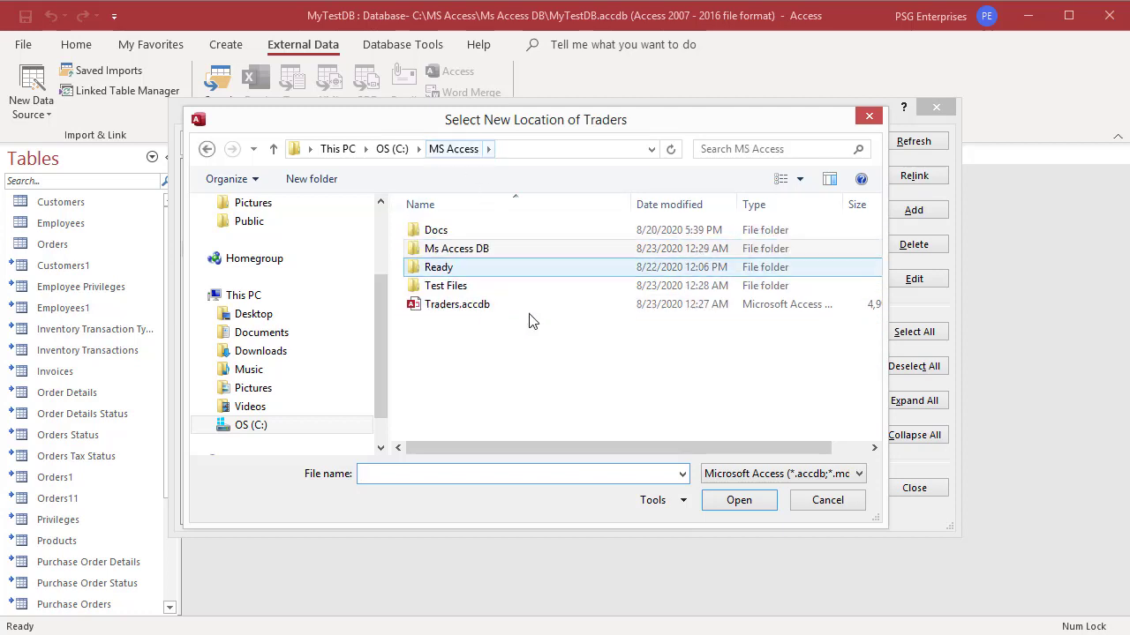
click(457, 303)
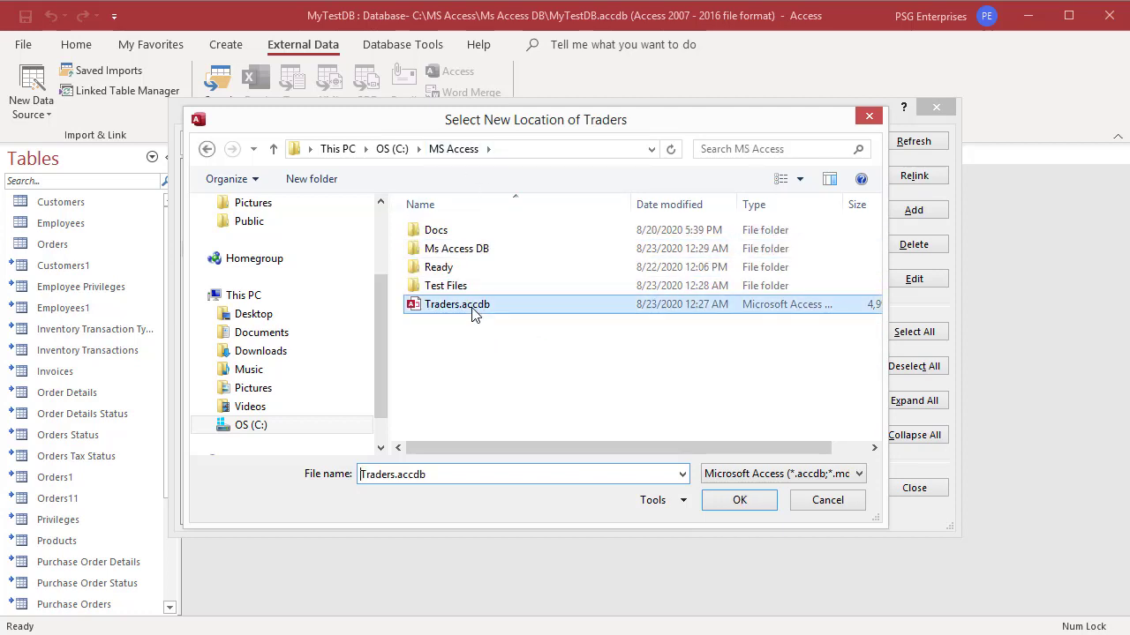
mouse_move(738, 500)
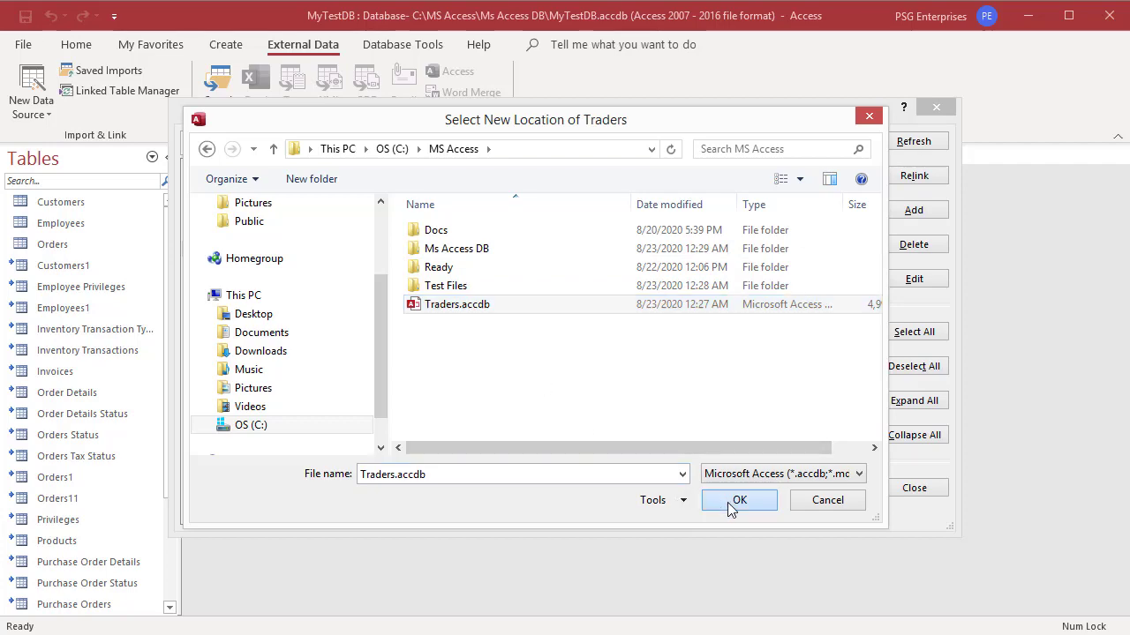
Confirm Traders.accdb as the new source file.
click(739, 499)
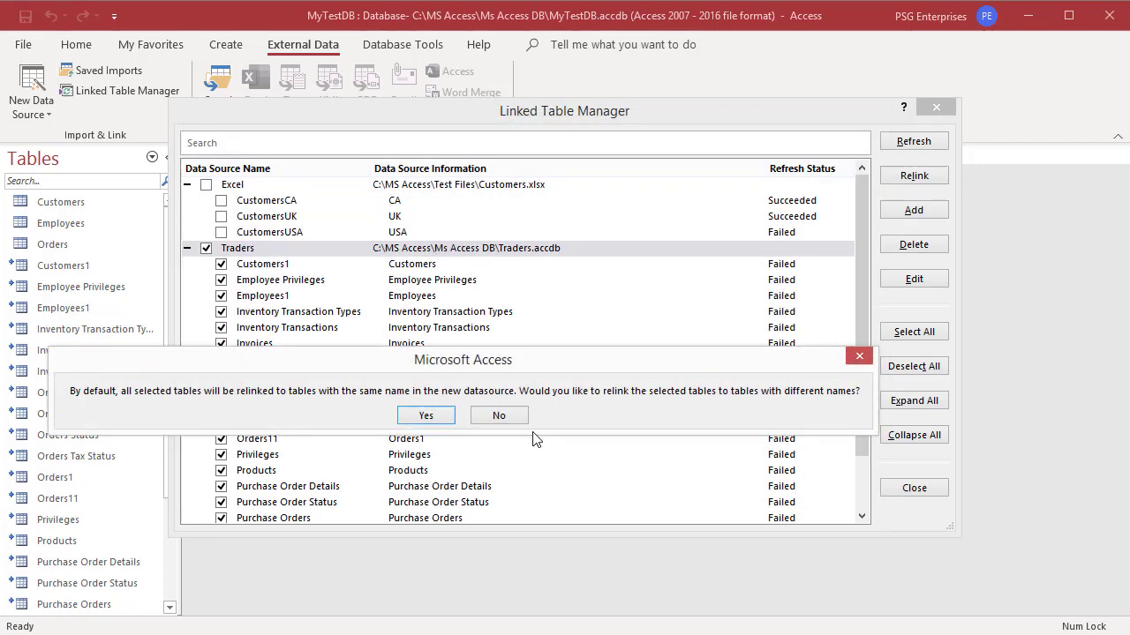
mouse_move(298, 412)
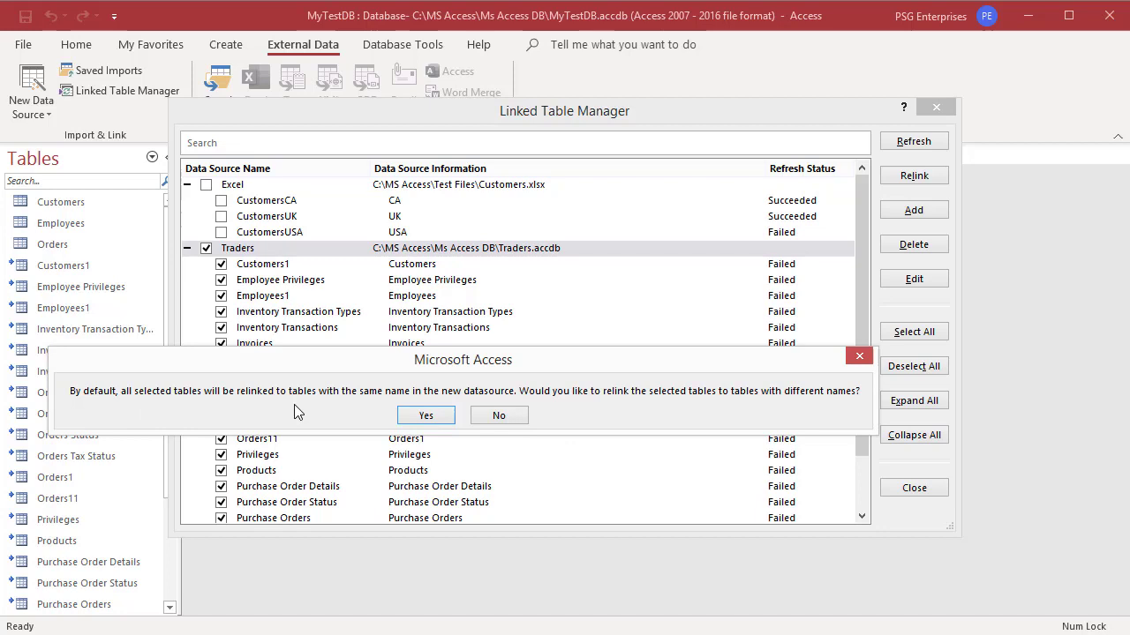
mouse_move(426, 415)
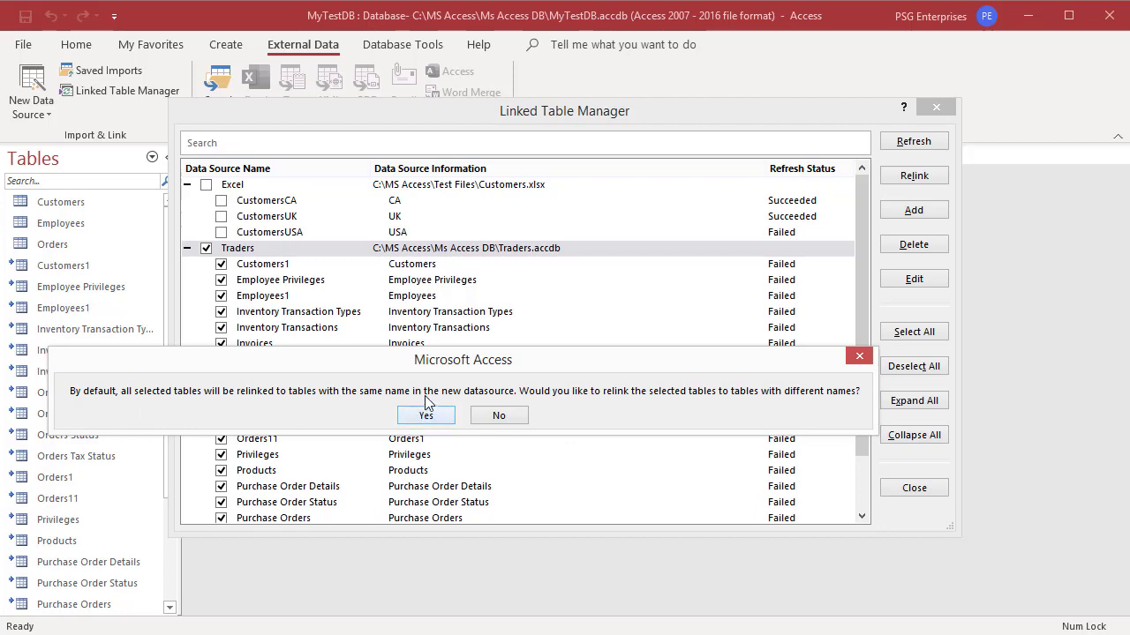
mouse_move(492, 395)
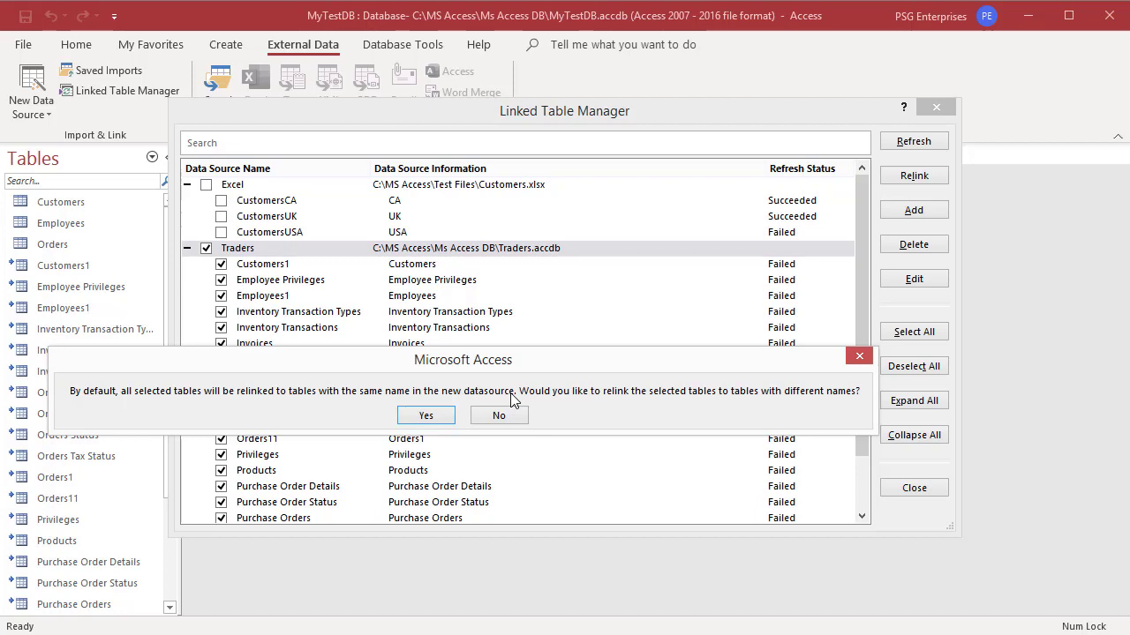
mouse_move(574, 411)
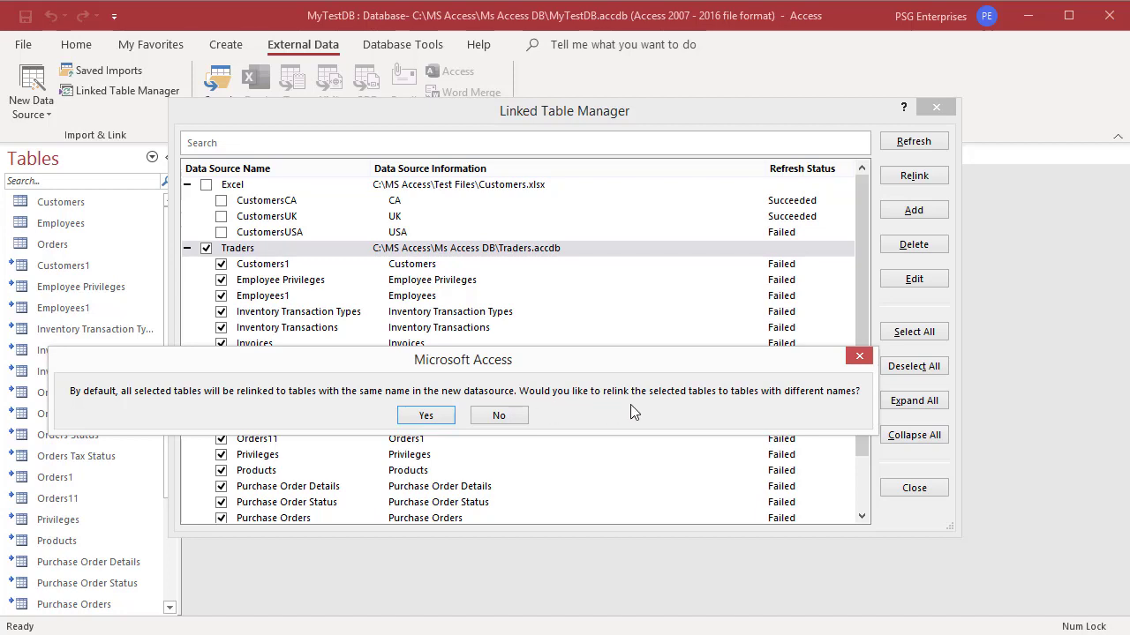
mouse_move(838, 399)
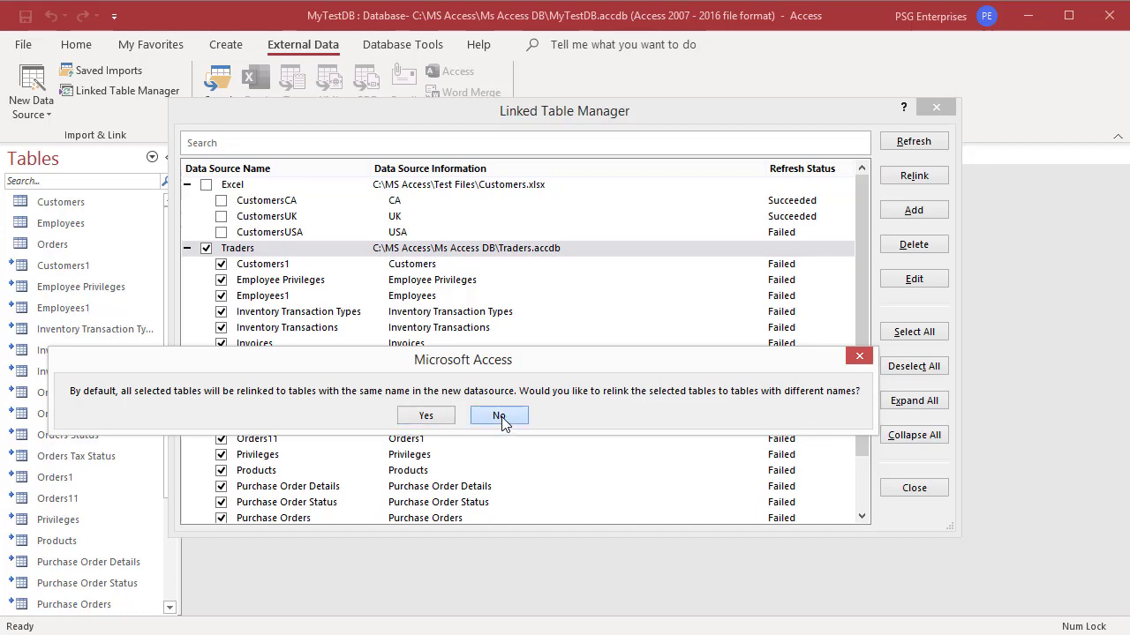
Decline relinking to different names and dismiss the missing Products table error.
click(499, 416)
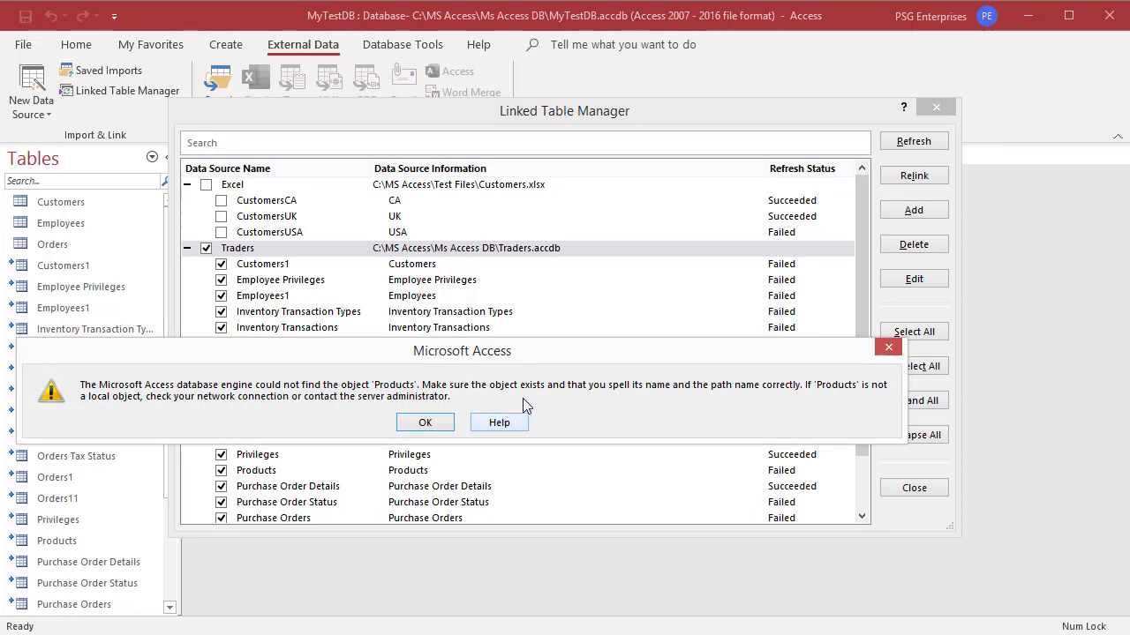
mouse_move(644, 406)
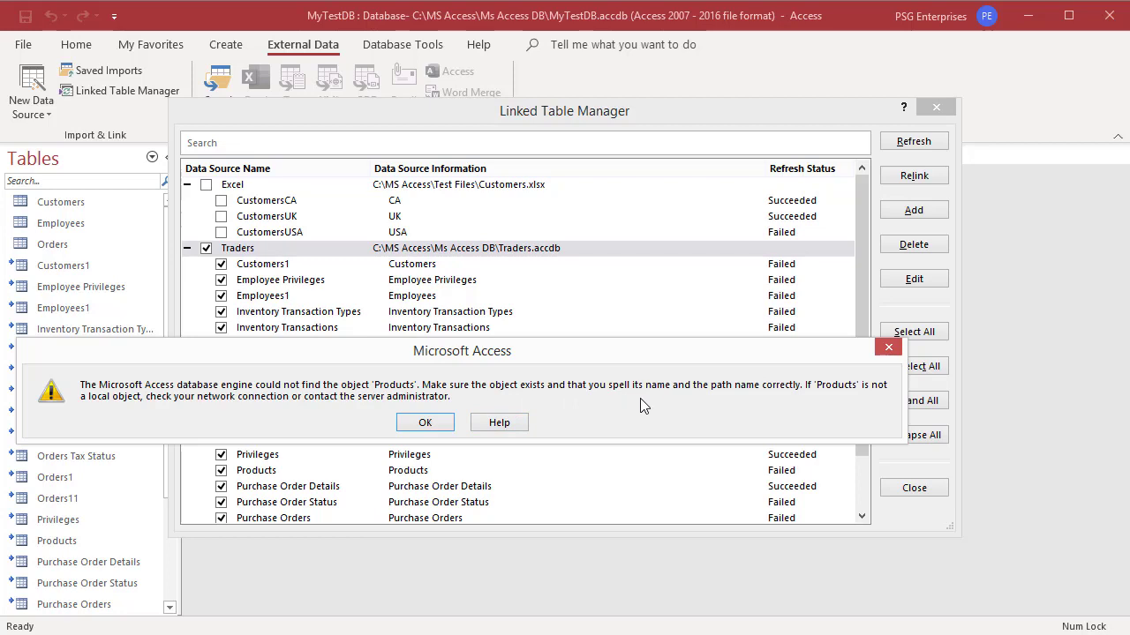
mouse_move(788, 399)
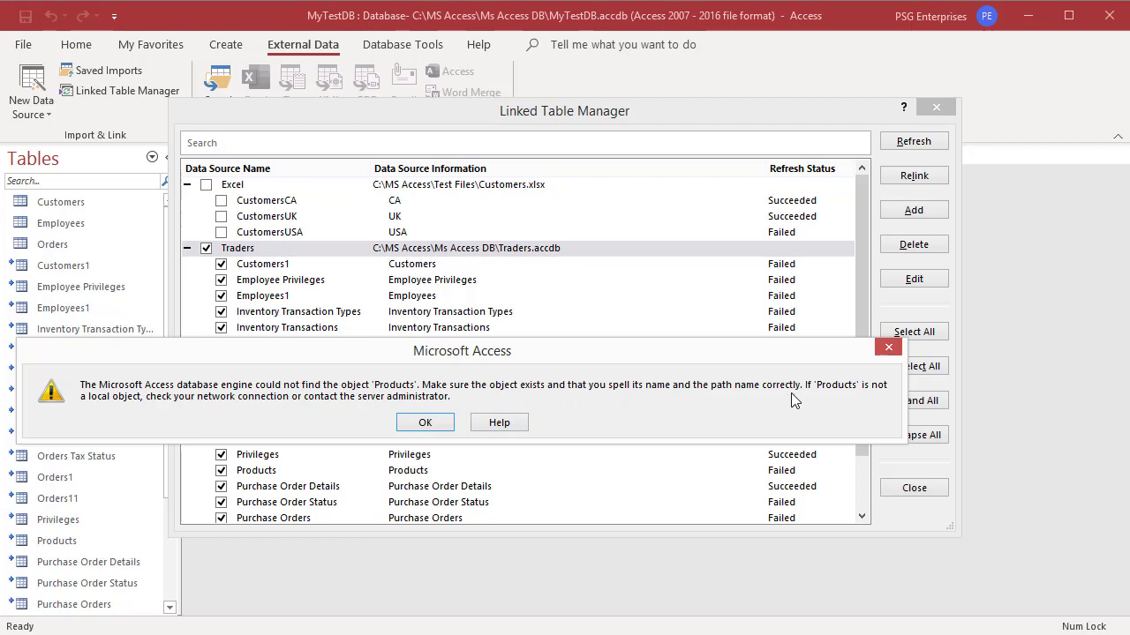
click(424, 422)
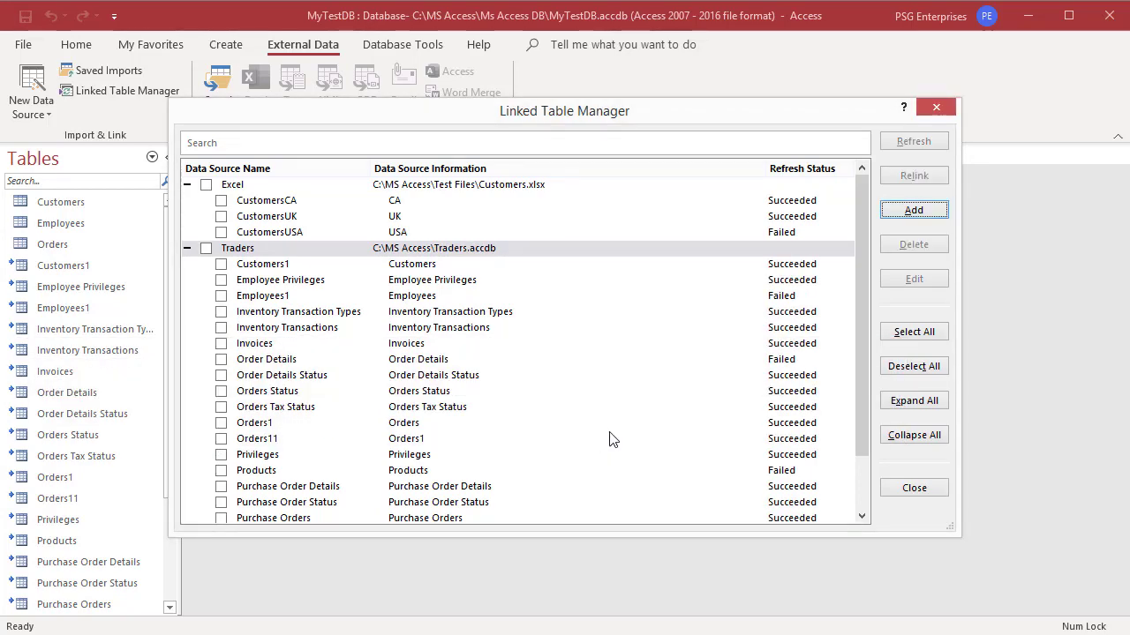
mouse_move(672, 377)
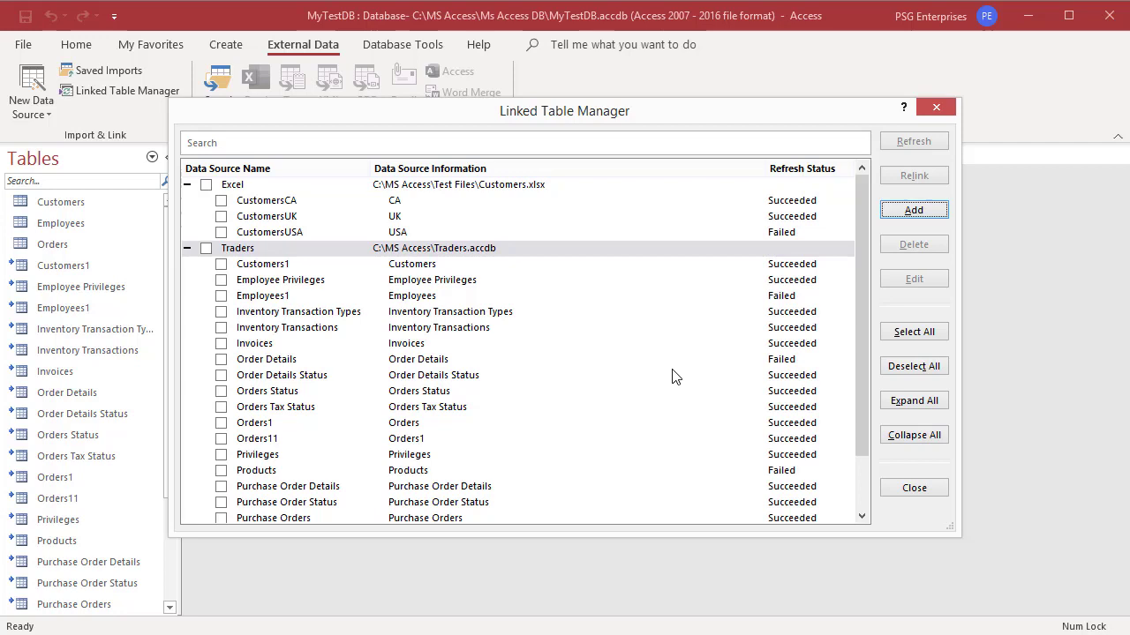
mouse_move(781, 346)
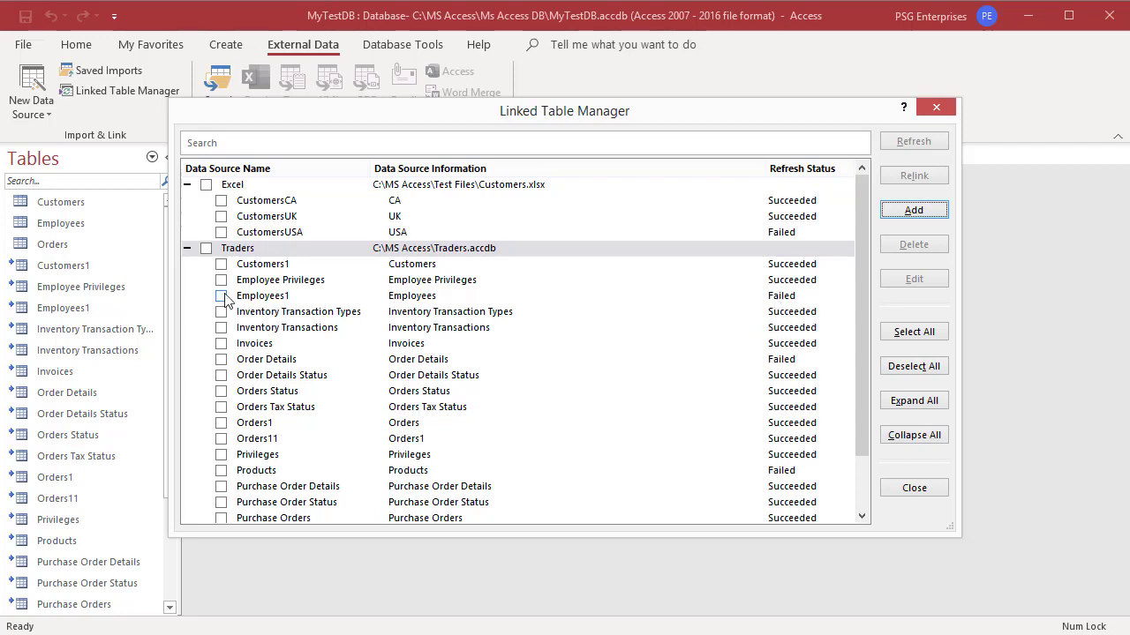
Tick Employees1 and Products, relink, and link Products to the table Products1.
click(222, 471)
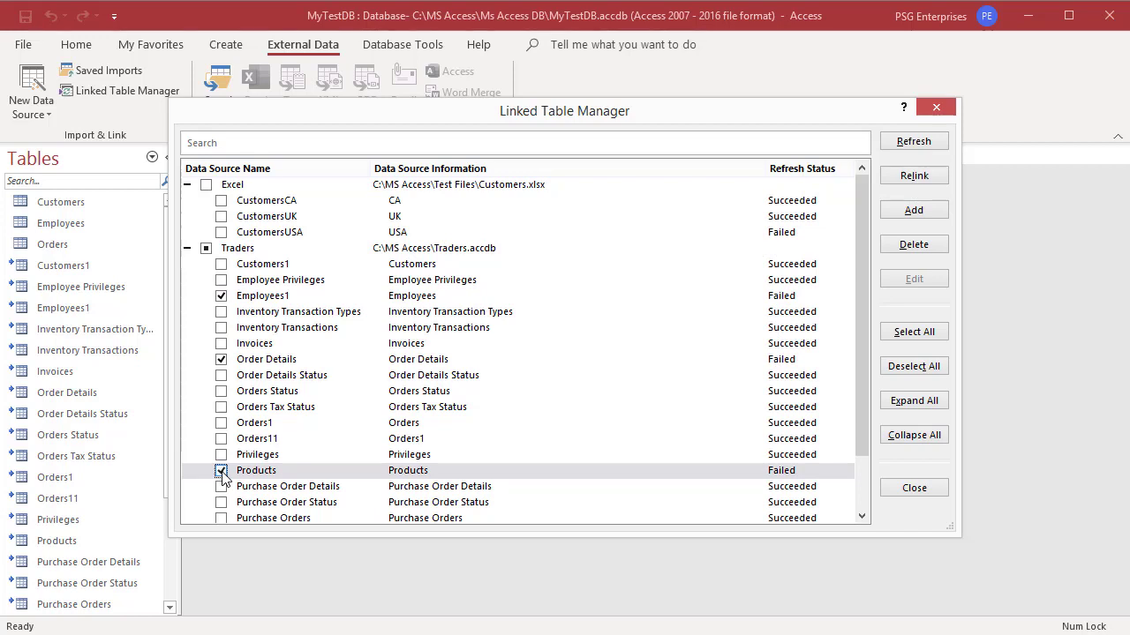
click(221, 471)
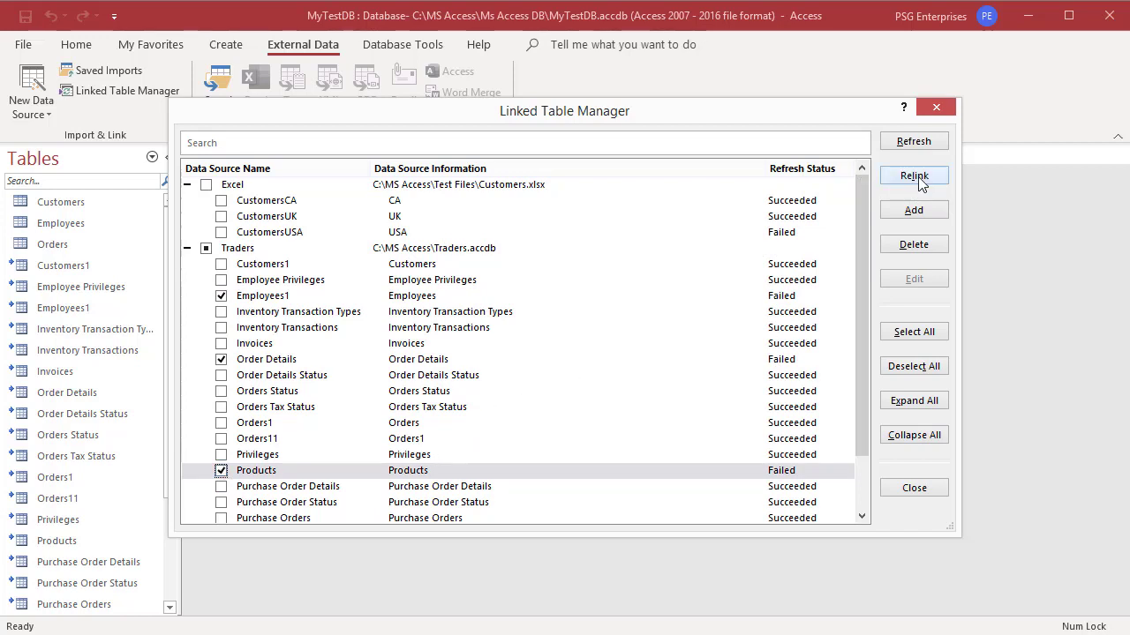
click(914, 175)
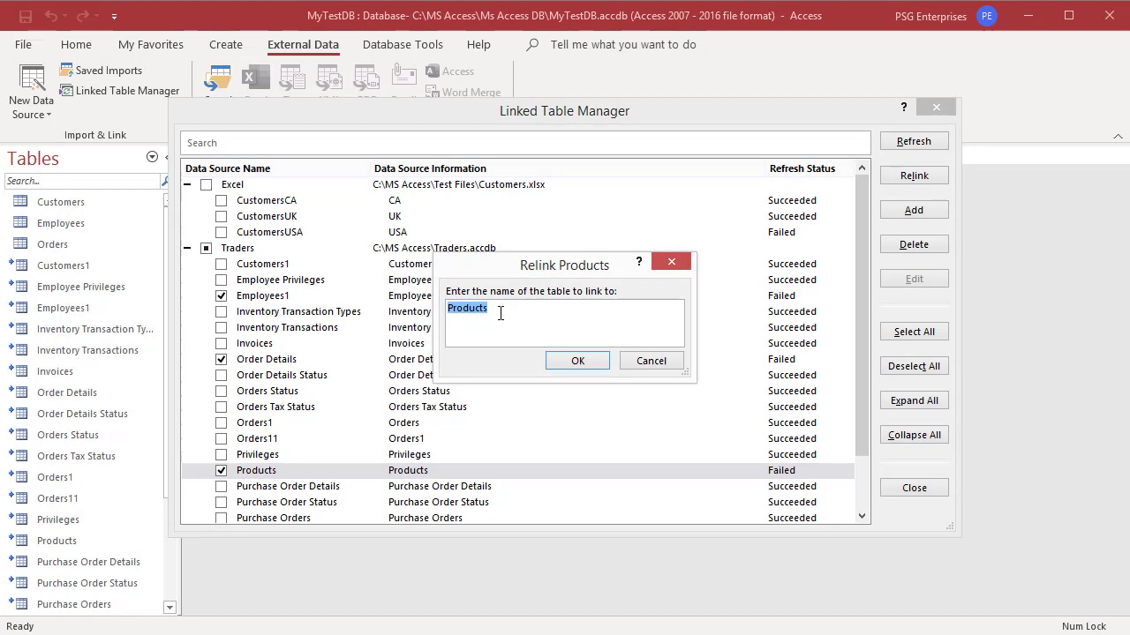
text(1)
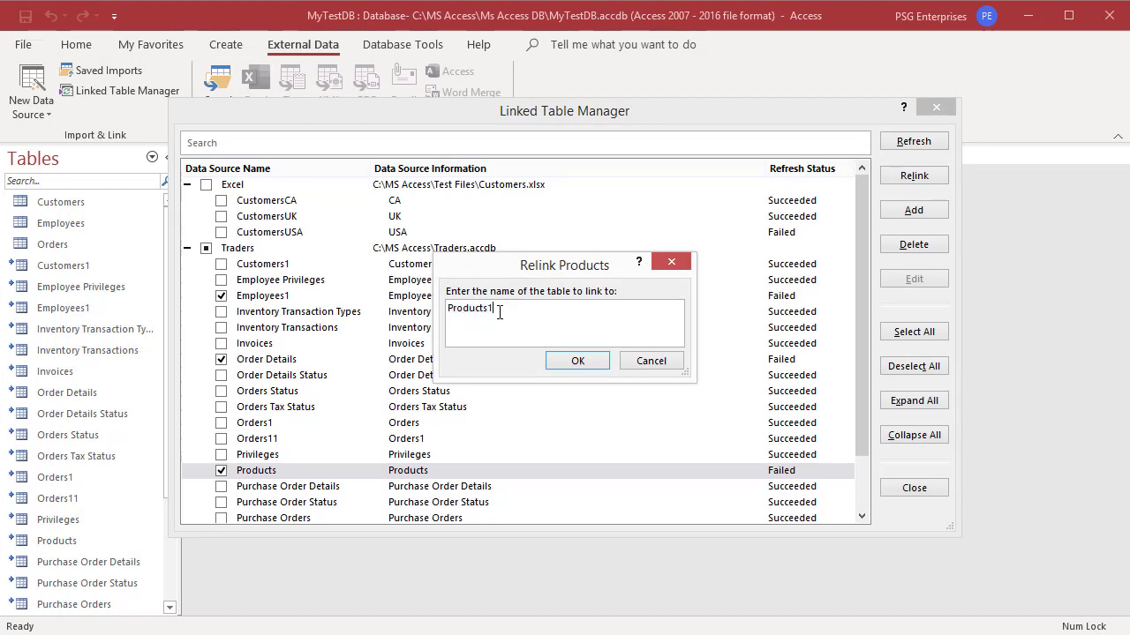
mouse_move(577, 361)
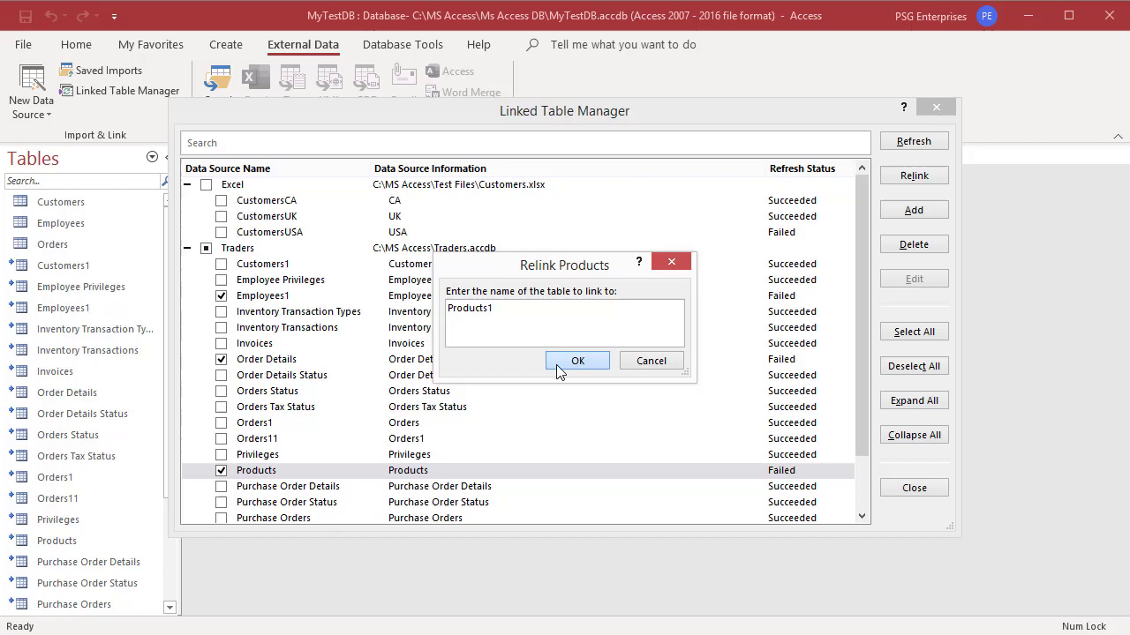
click(577, 360)
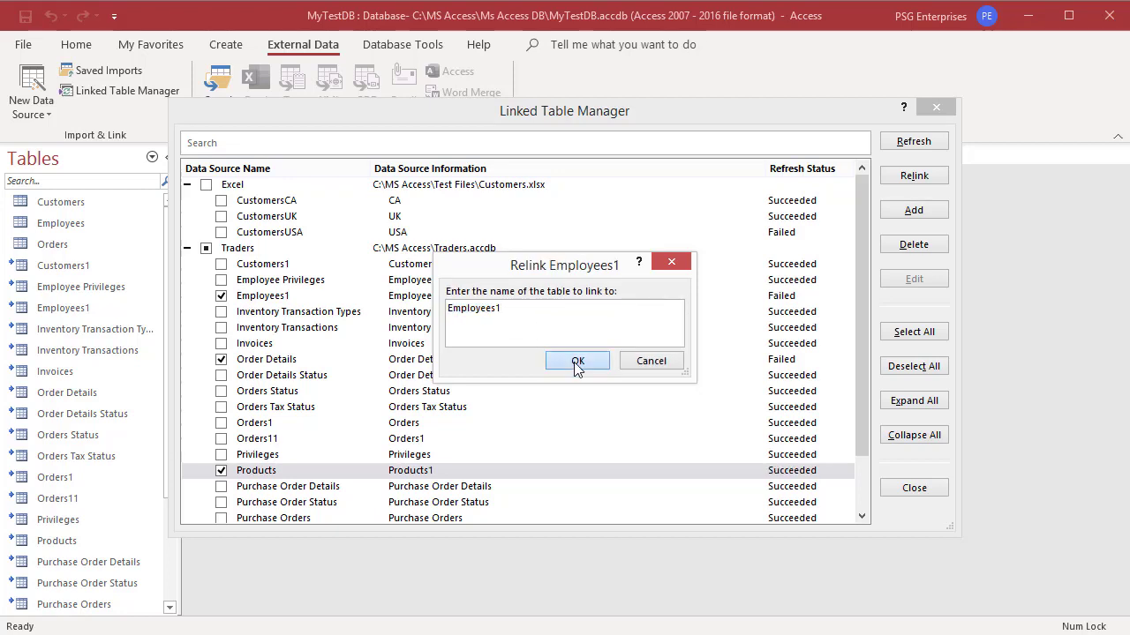
click(577, 361)
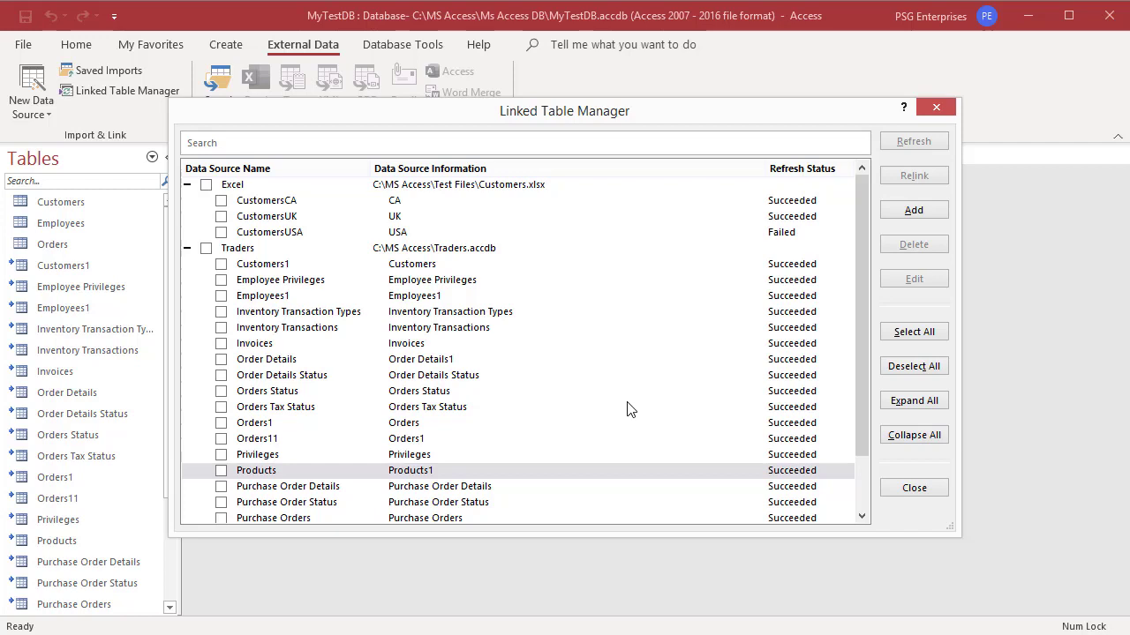
mouse_move(693, 430)
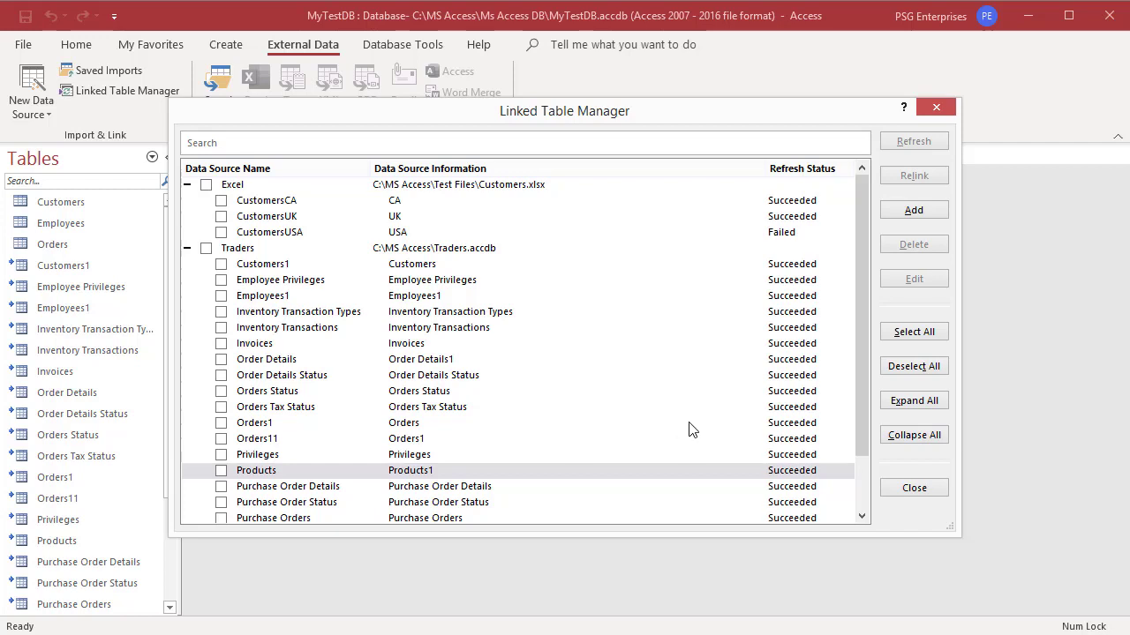
mouse_move(278, 243)
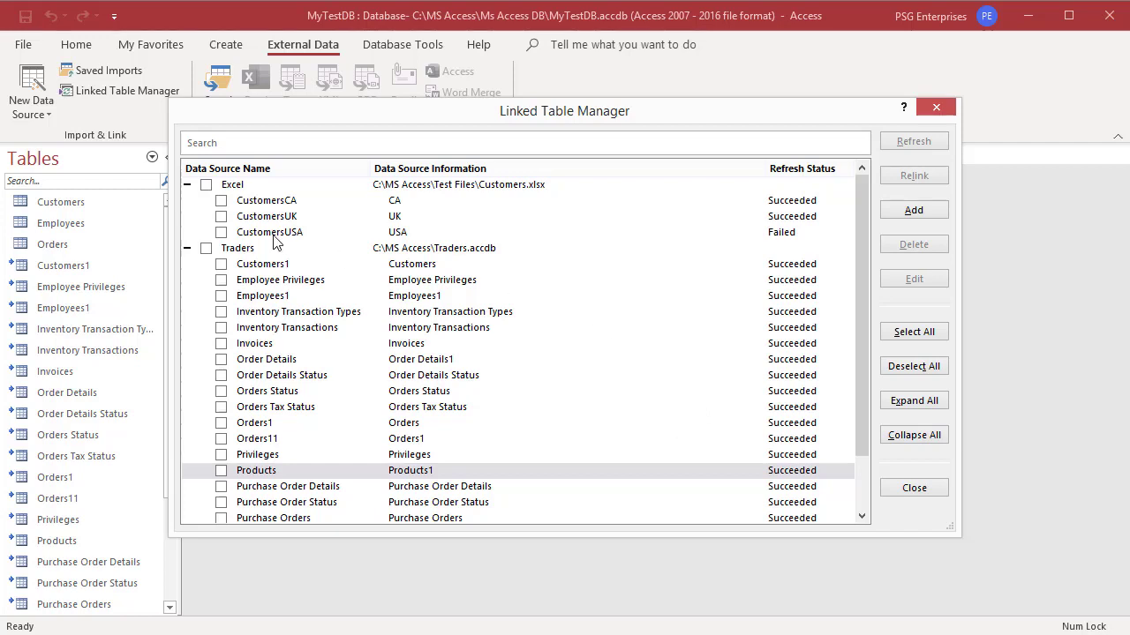
click(206, 248)
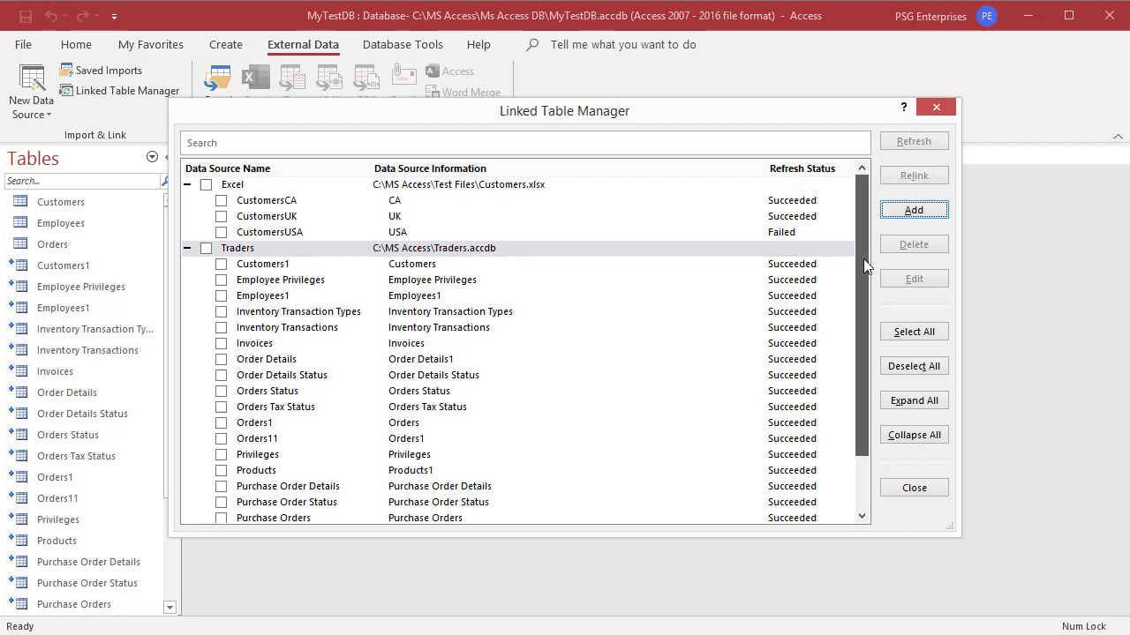
mouse_move(692, 318)
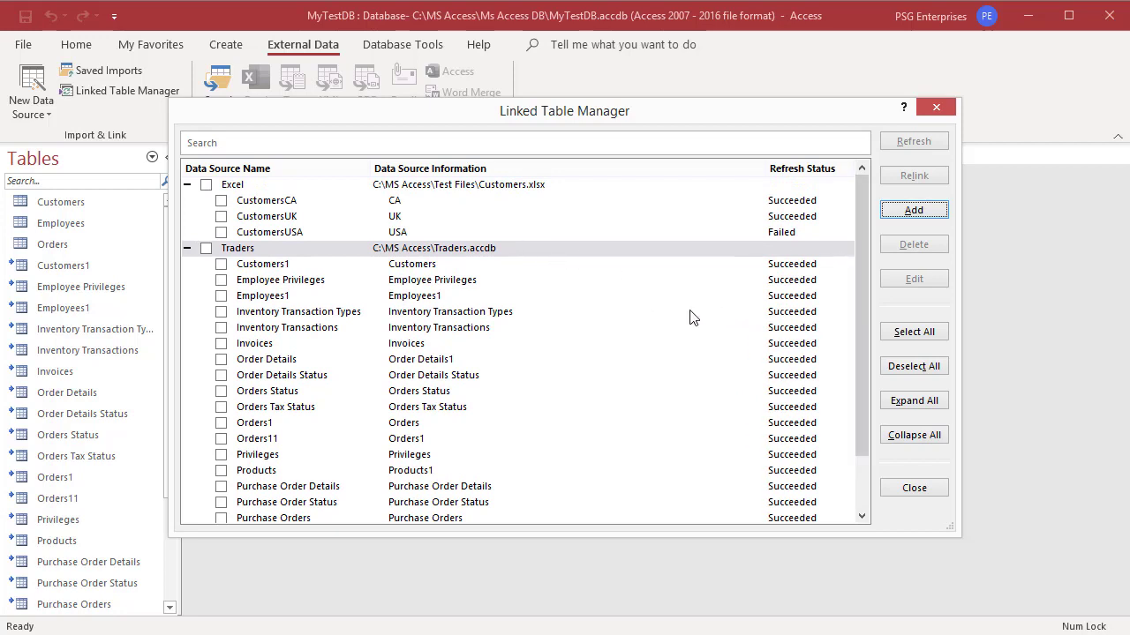
mouse_move(697, 270)
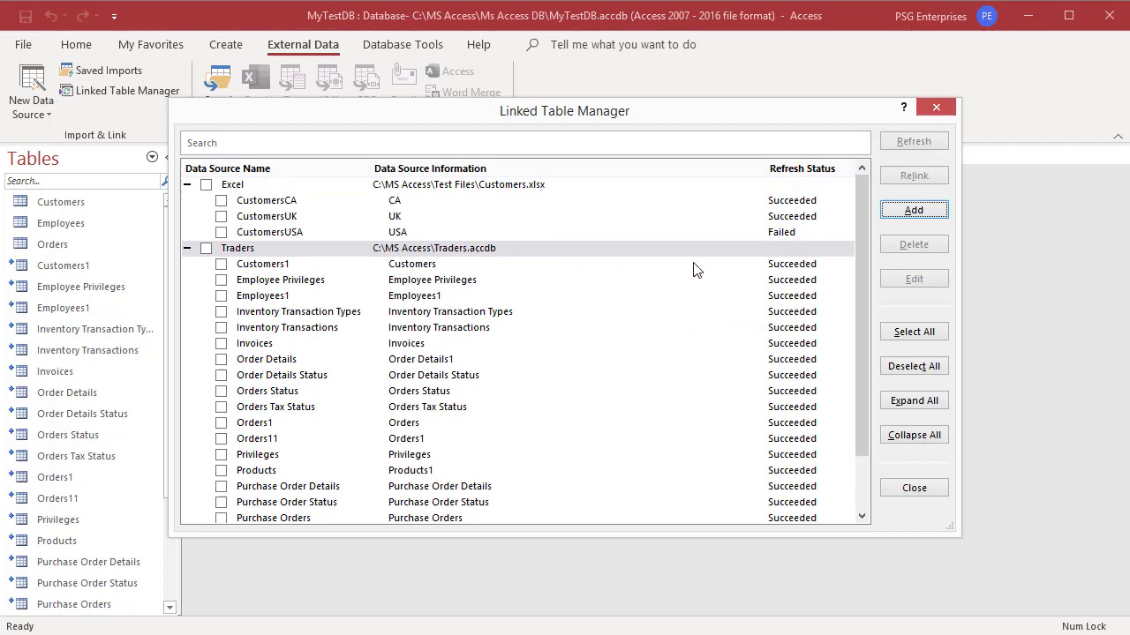
mouse_move(499, 248)
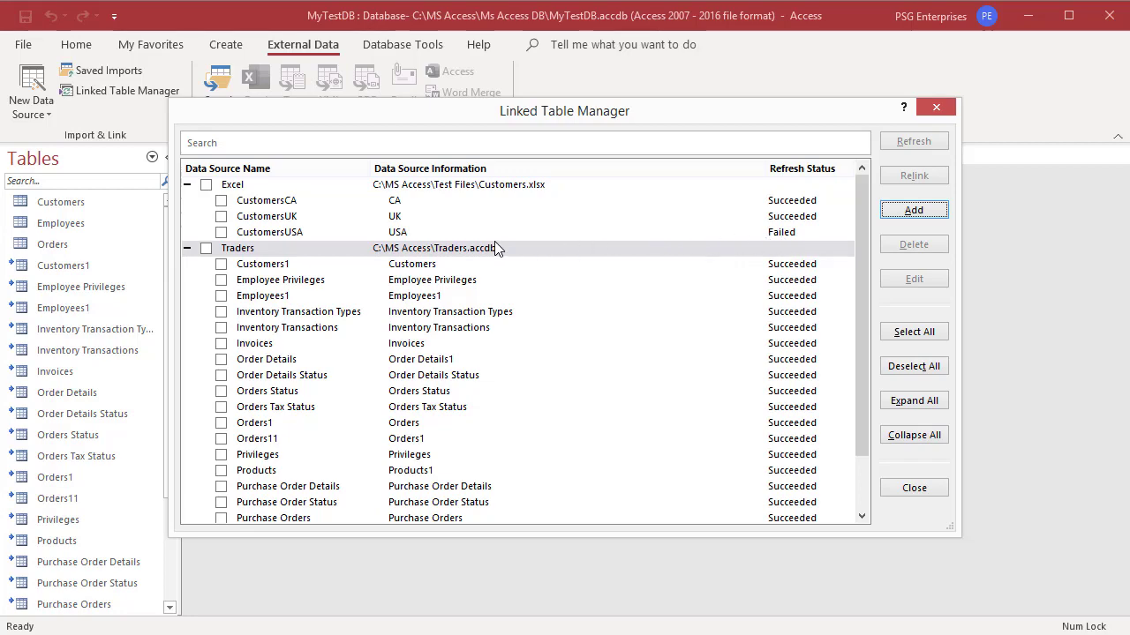
mouse_move(318, 236)
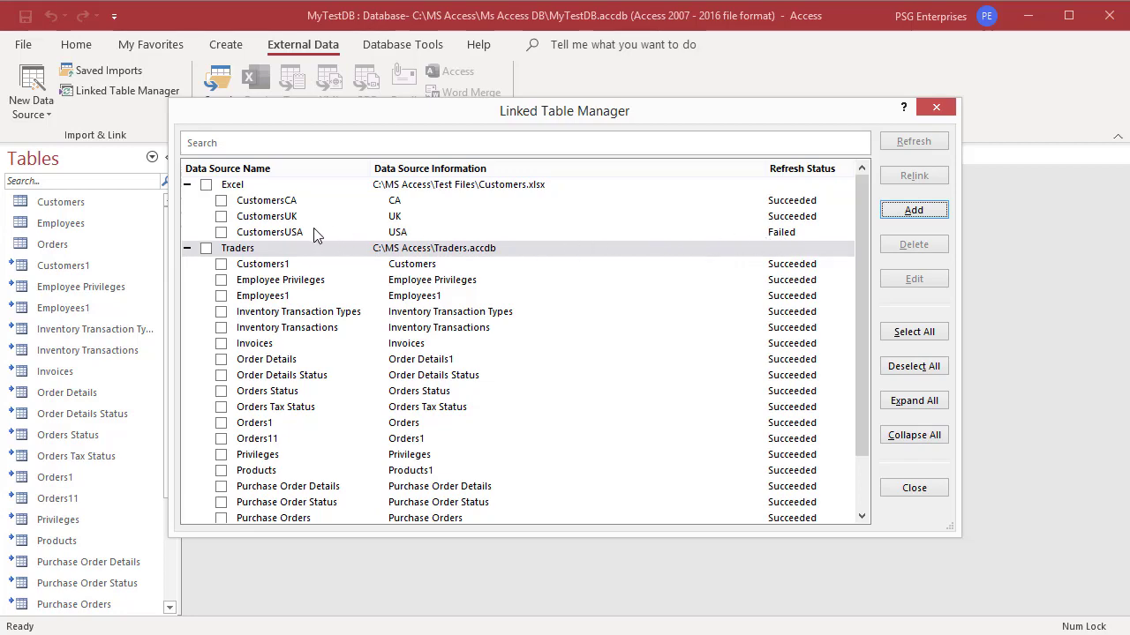
mouse_move(913, 488)
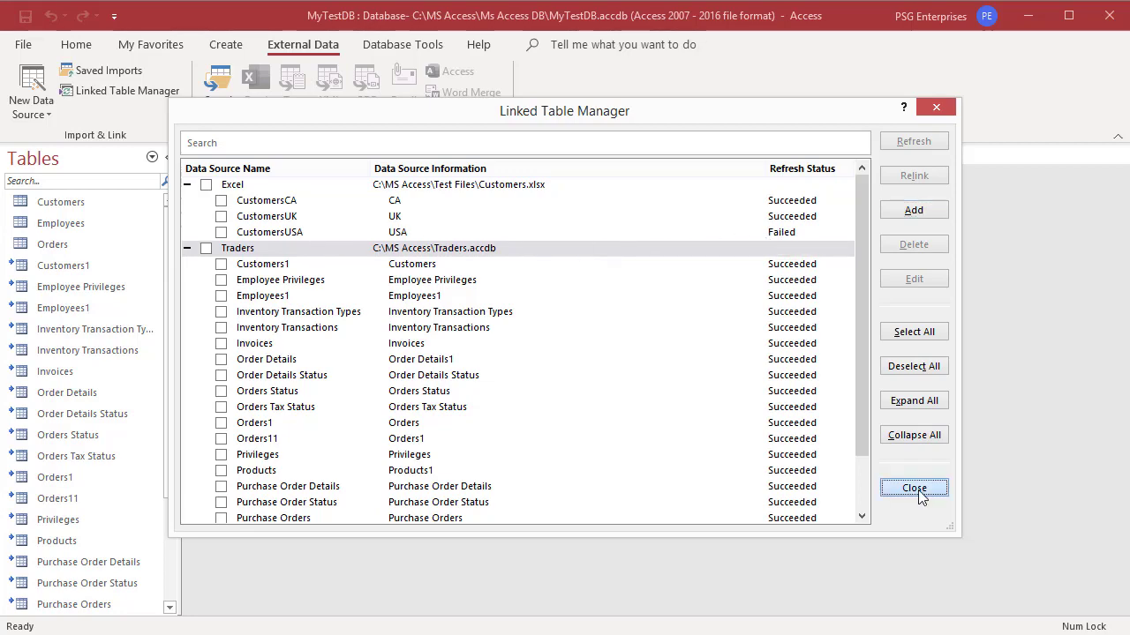
Close the manager, reopen it from CustomersUSA's context menu, and dismiss the 'USA' name error.
click(914, 488)
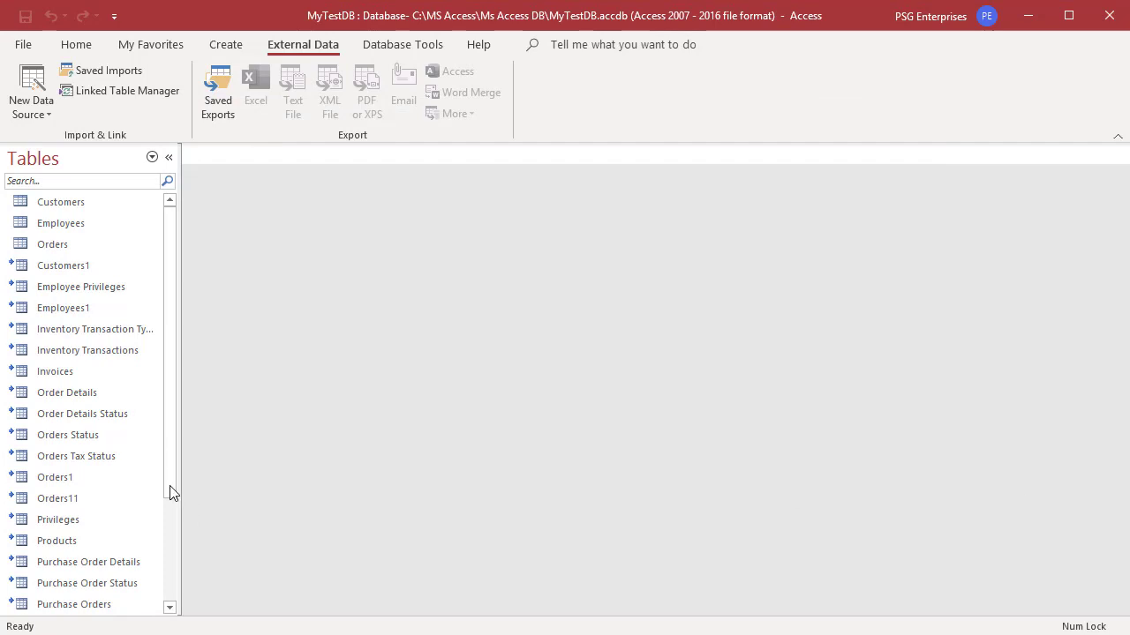
scroll(down, 3)
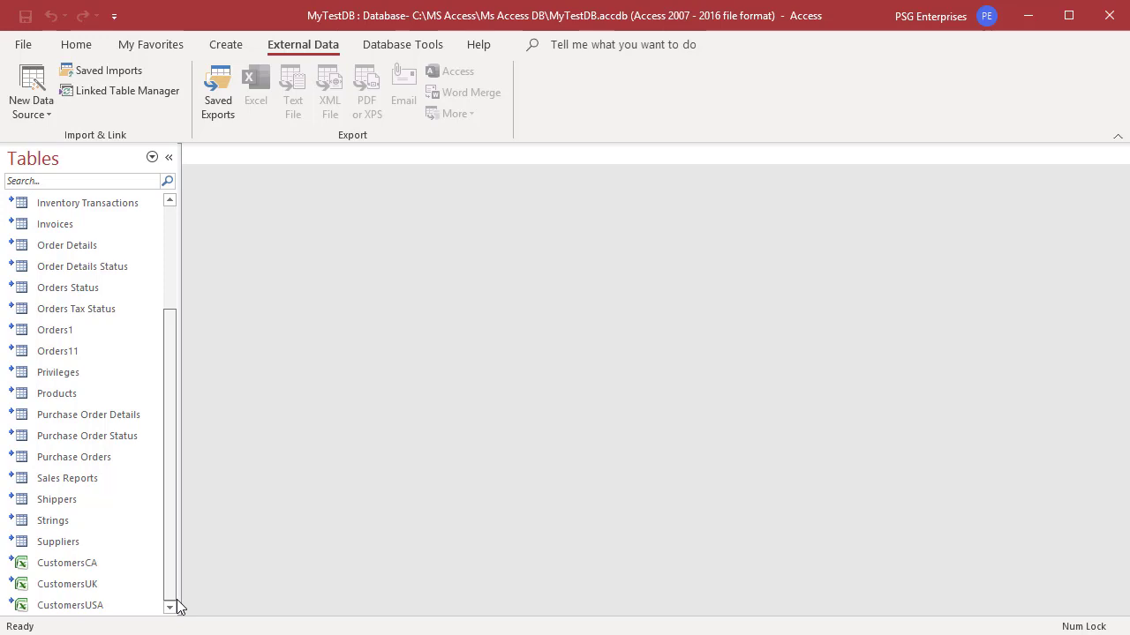
mouse_move(70, 605)
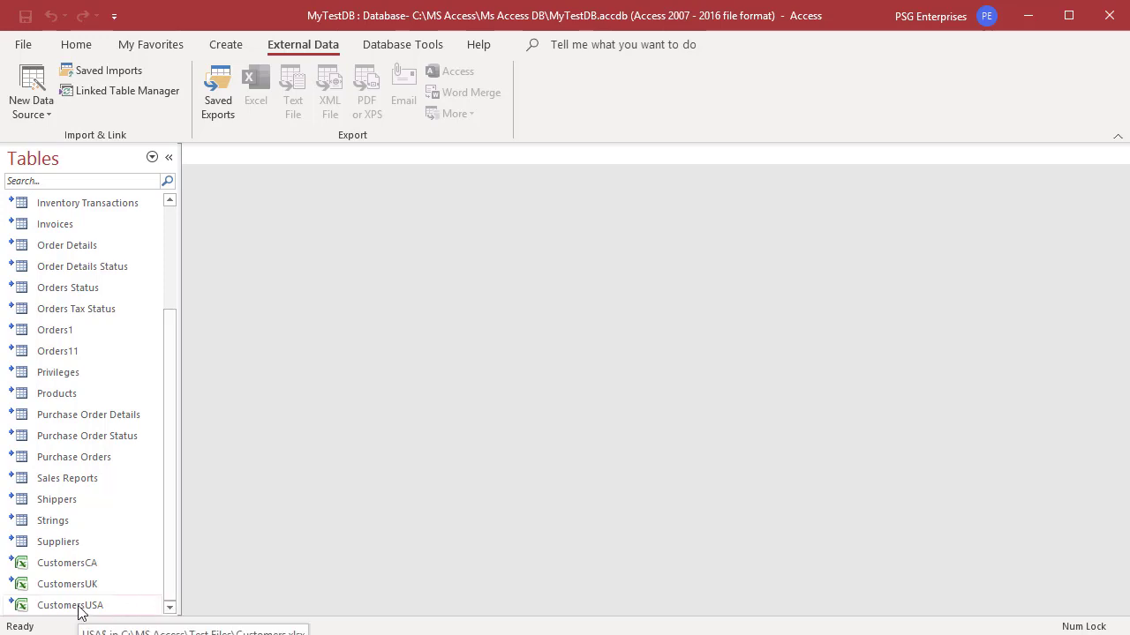
right_click(69, 604)
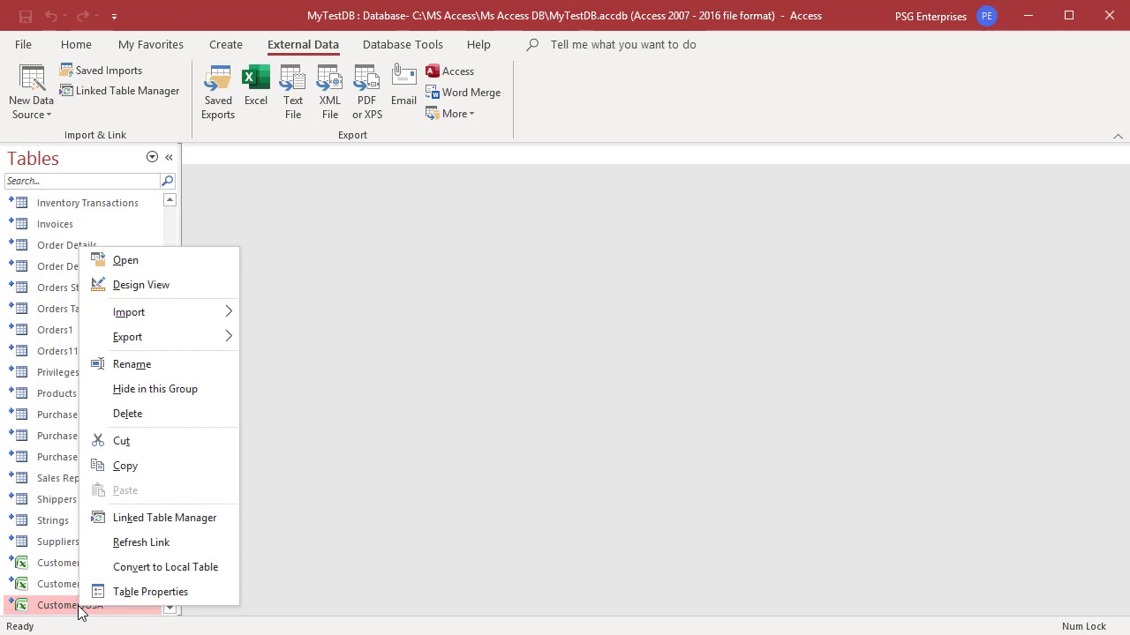
mouse_move(142, 542)
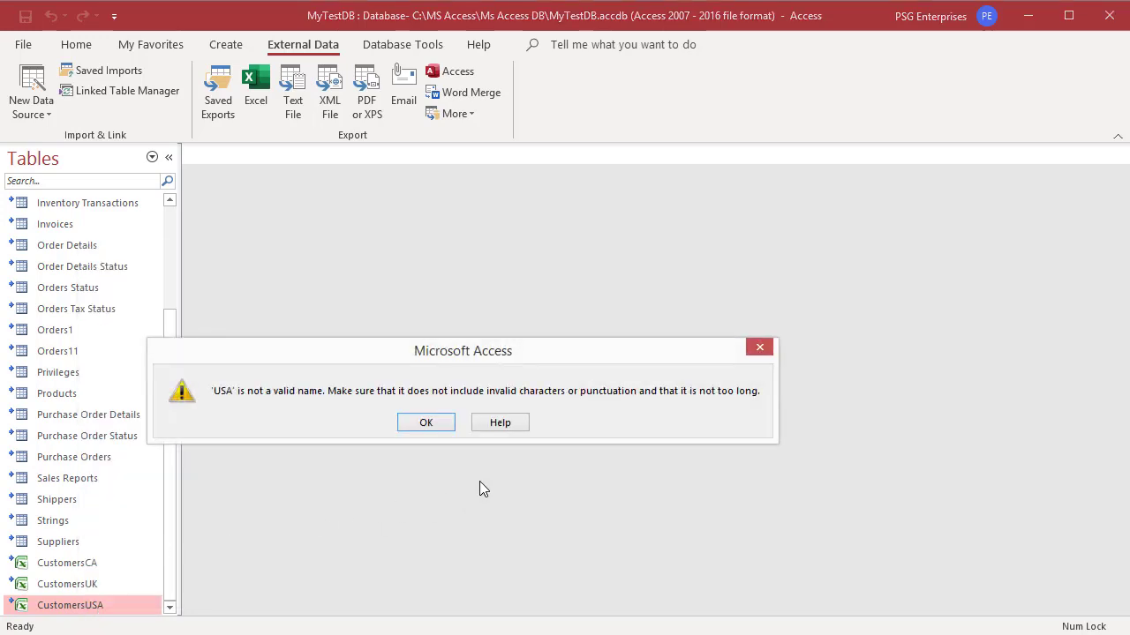
mouse_move(456, 418)
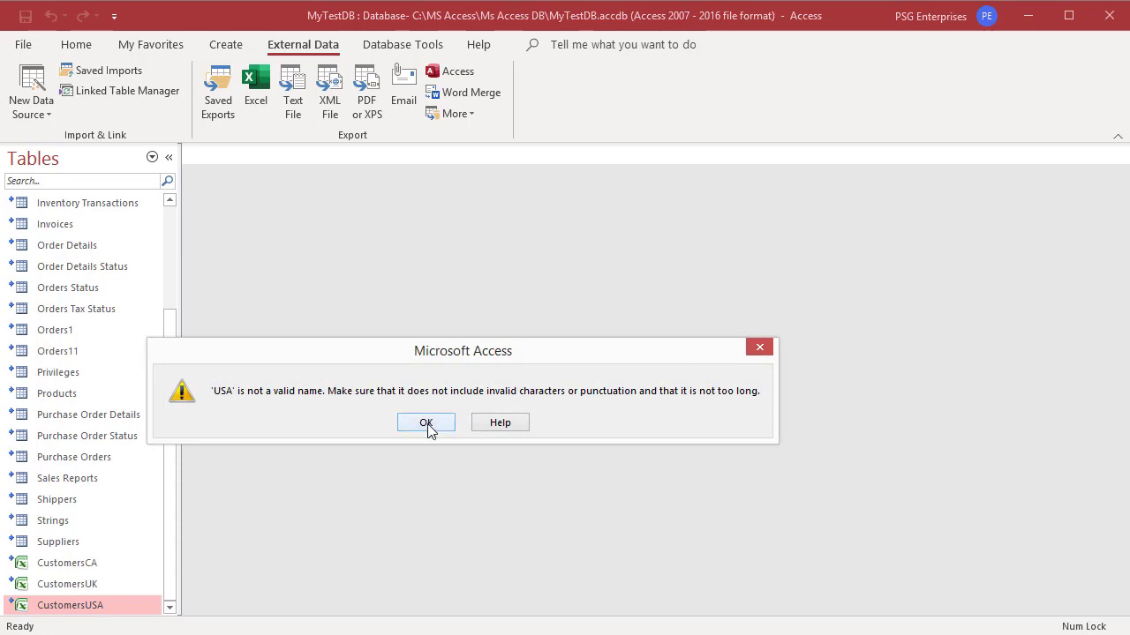
click(426, 422)
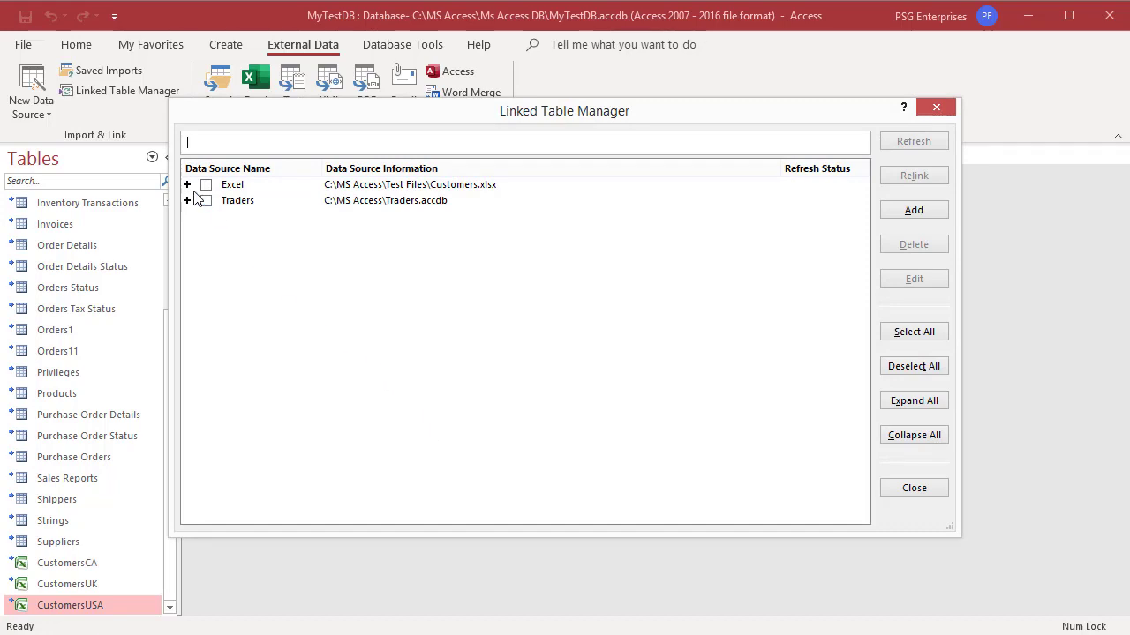
Relink CustomersUSA under the Excel source to worksheet US instead of USA.
click(186, 185)
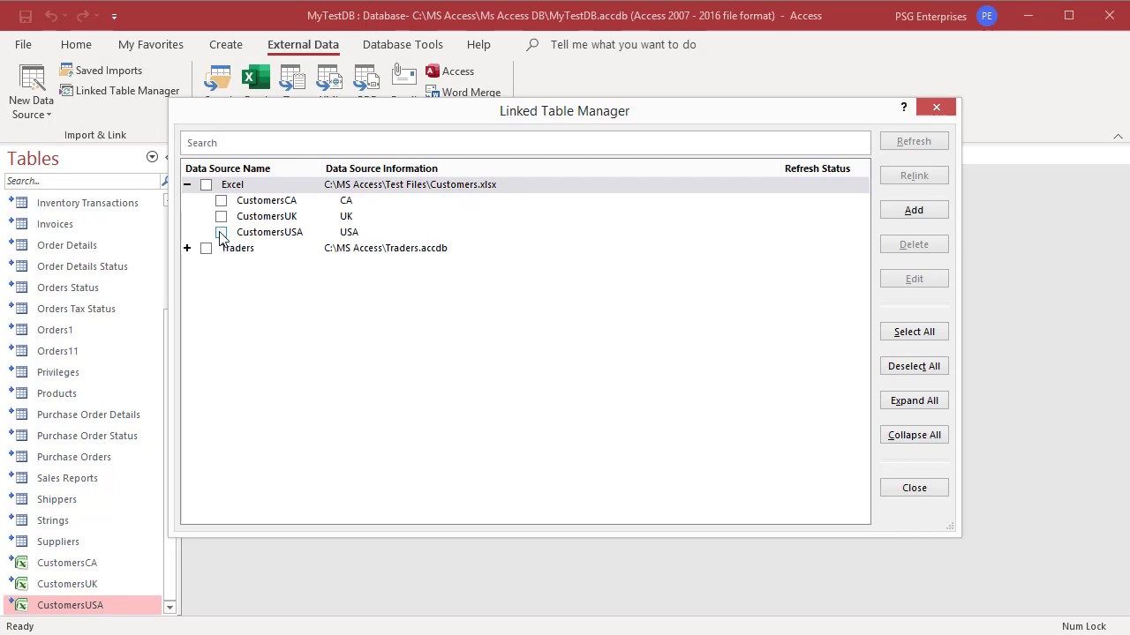
click(221, 232)
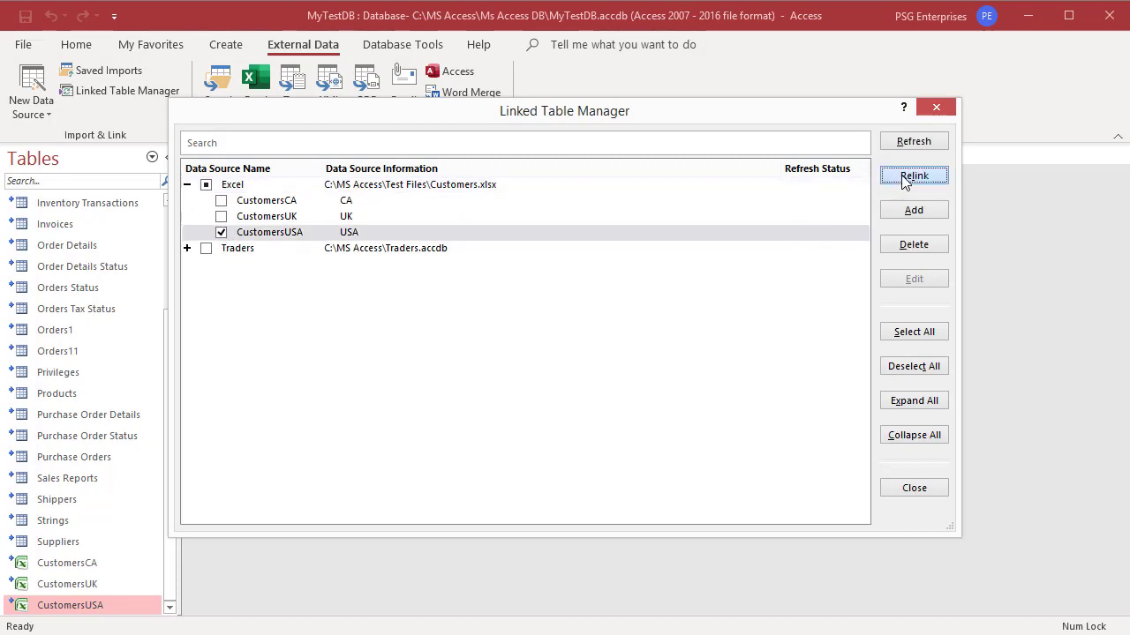
click(914, 175)
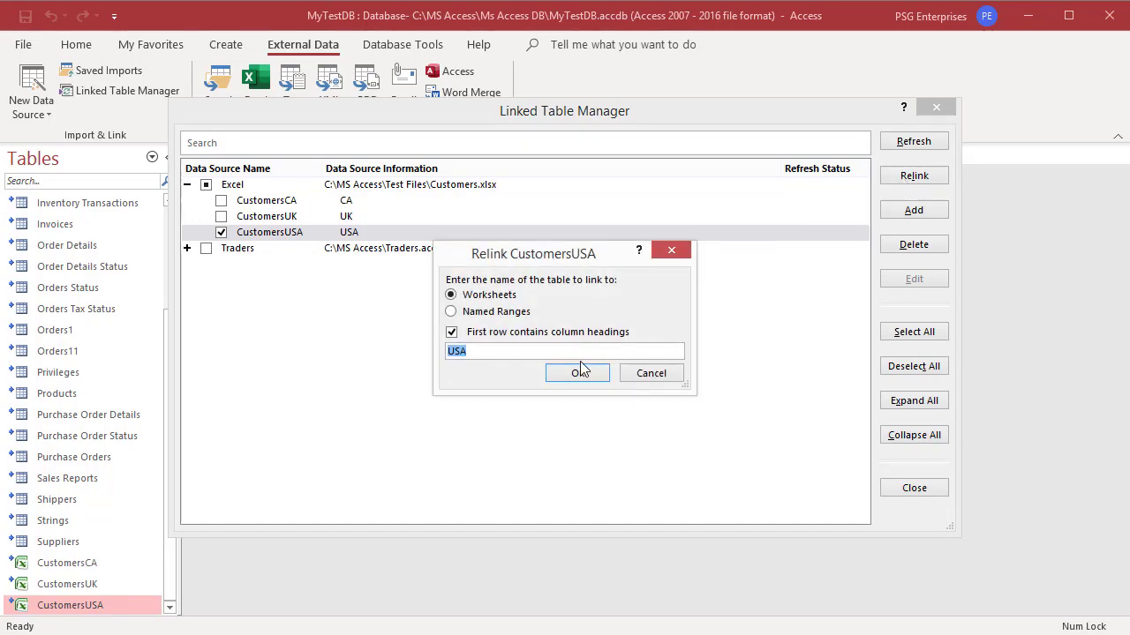
key(Backspace)
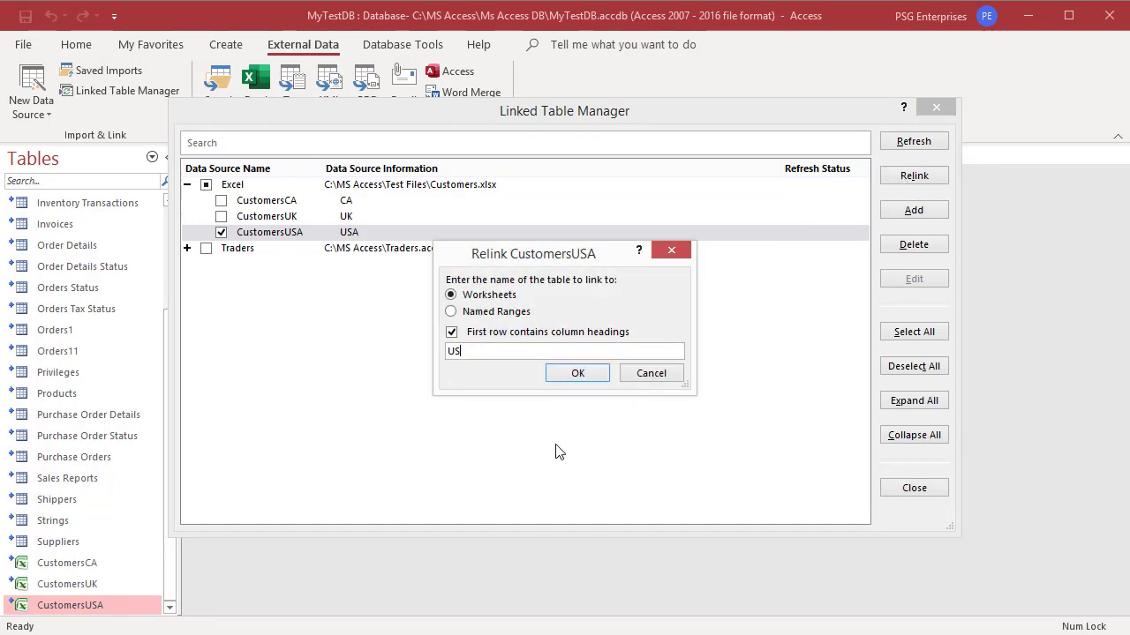
click(577, 372)
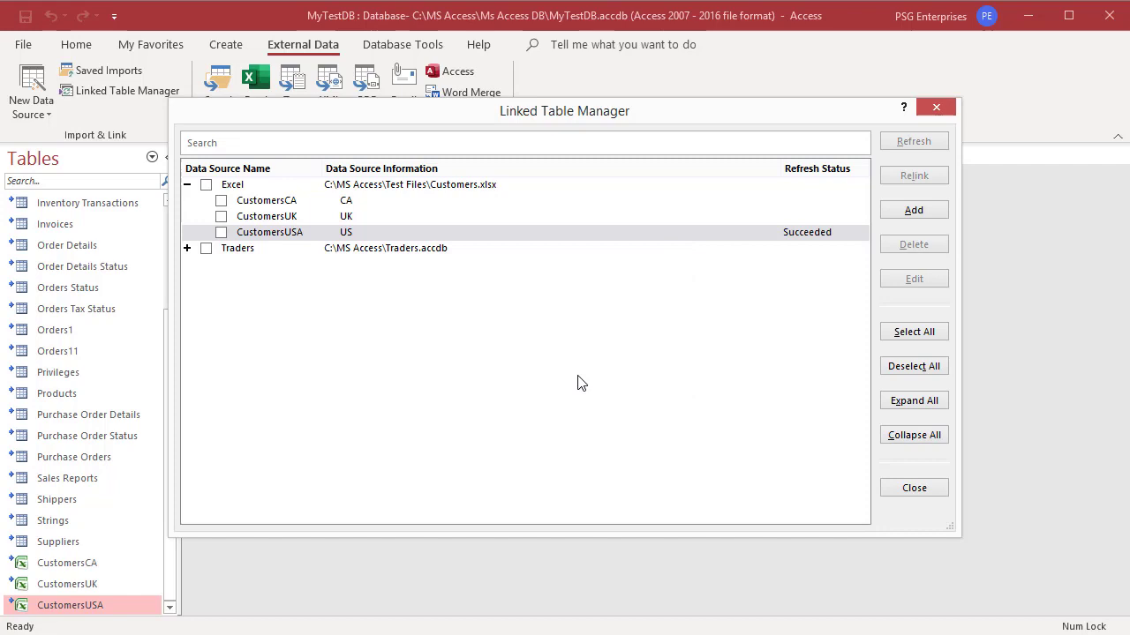
mouse_move(868, 366)
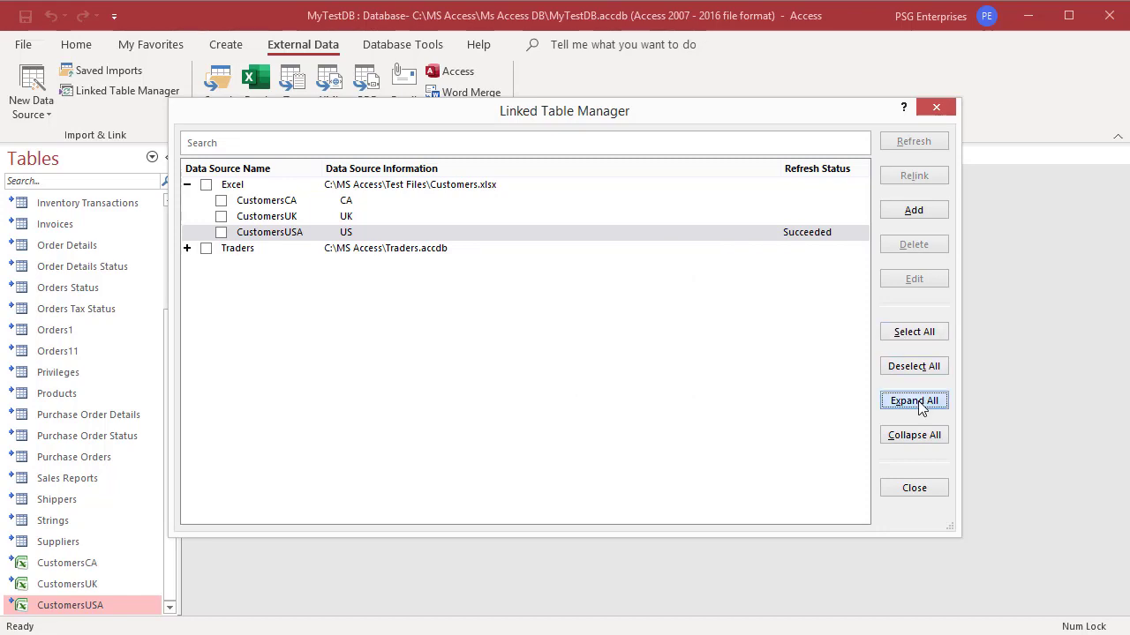
Expand both Excel and Traders sources, select all linked tables, and refresh them.
click(913, 400)
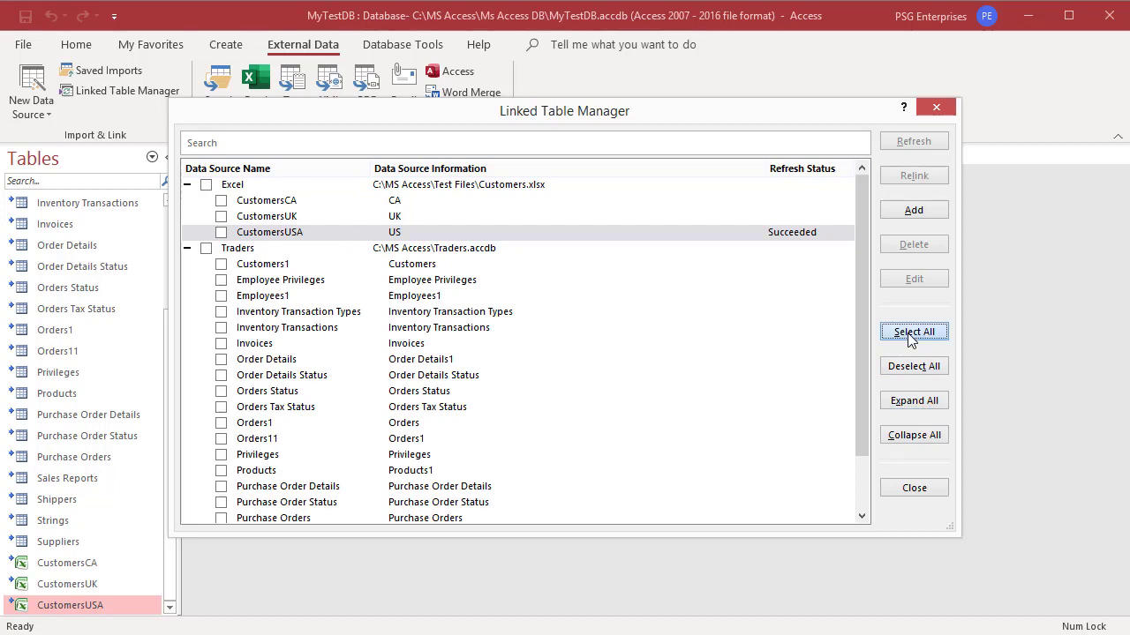
click(914, 331)
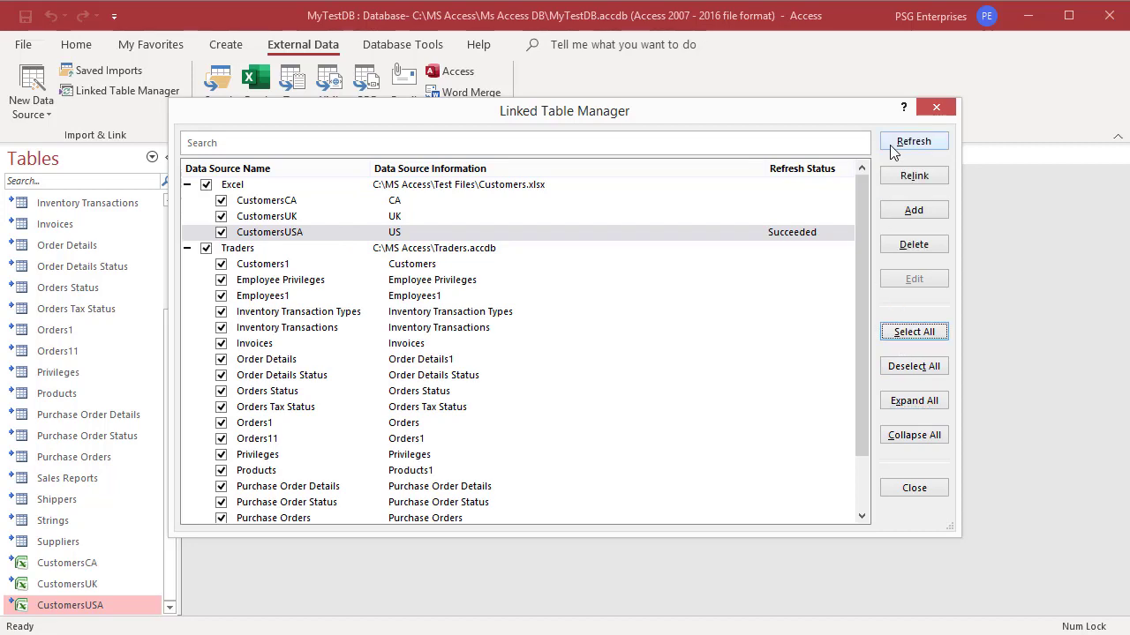
click(913, 141)
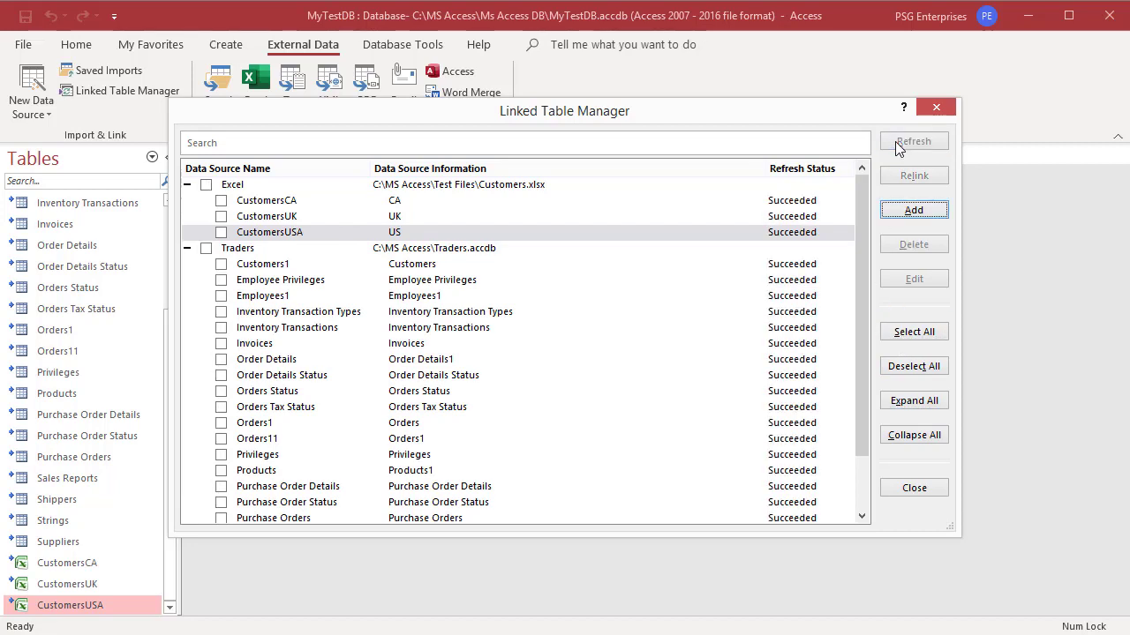